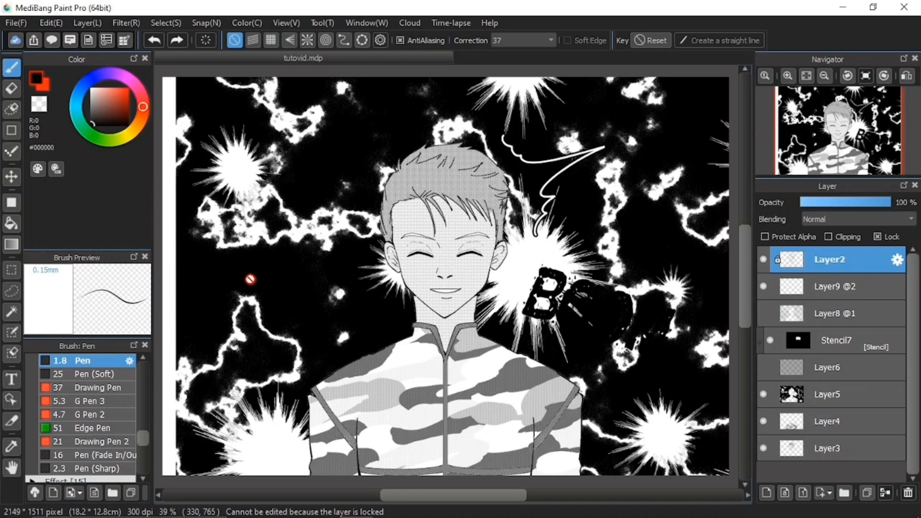
mouse_move(258, 272)
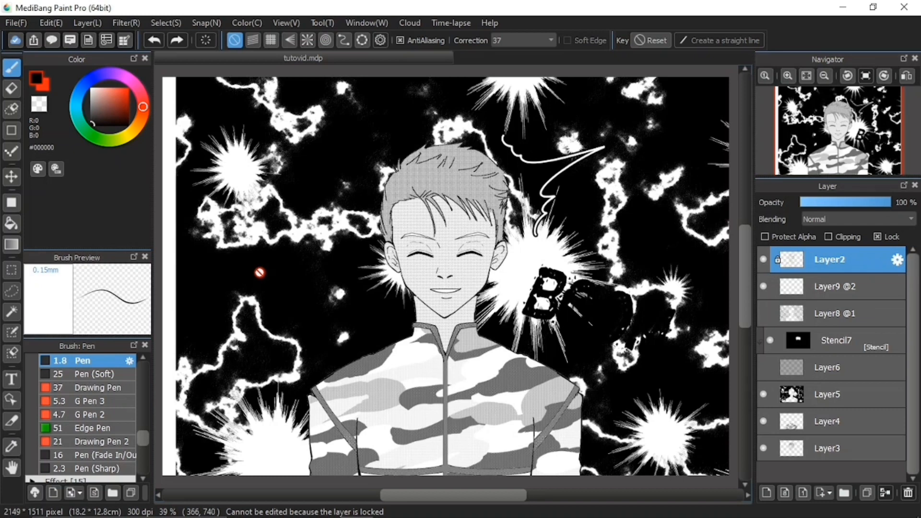
mouse_move(418, 318)
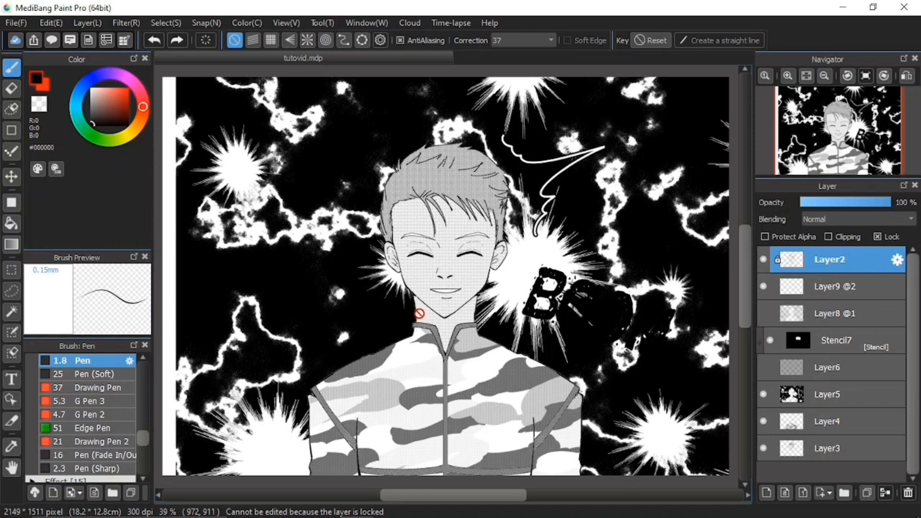
mouse_move(51, 40)
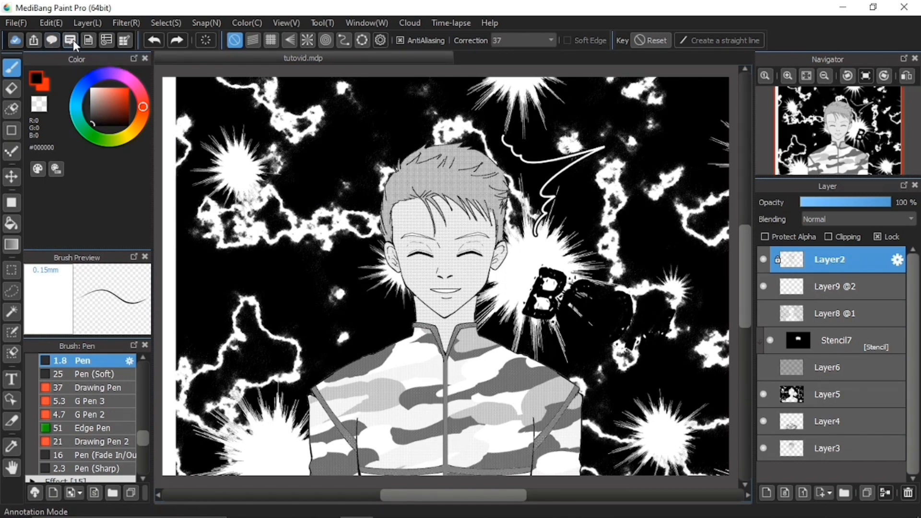
mouse_move(70, 40)
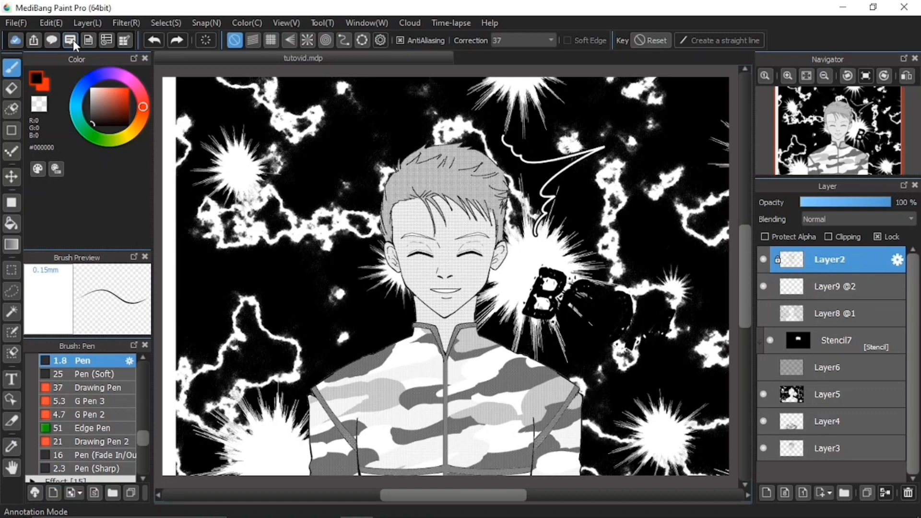
Try turning on Annotation Mode, which raises the cloud-save warning.
click(70, 40)
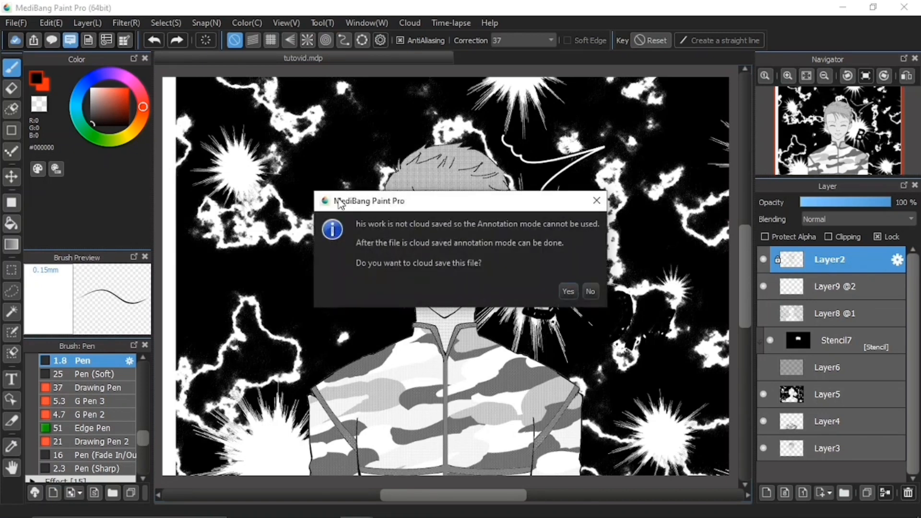
mouse_move(478, 254)
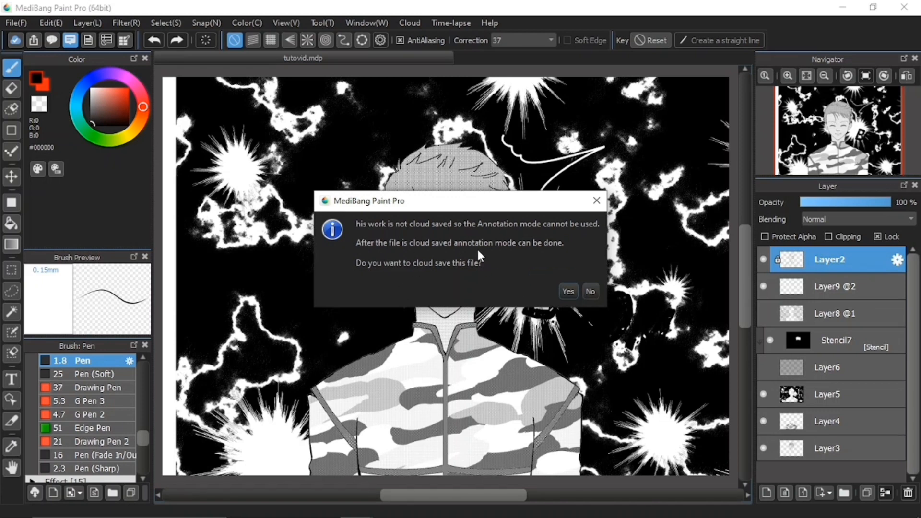
mouse_move(539, 287)
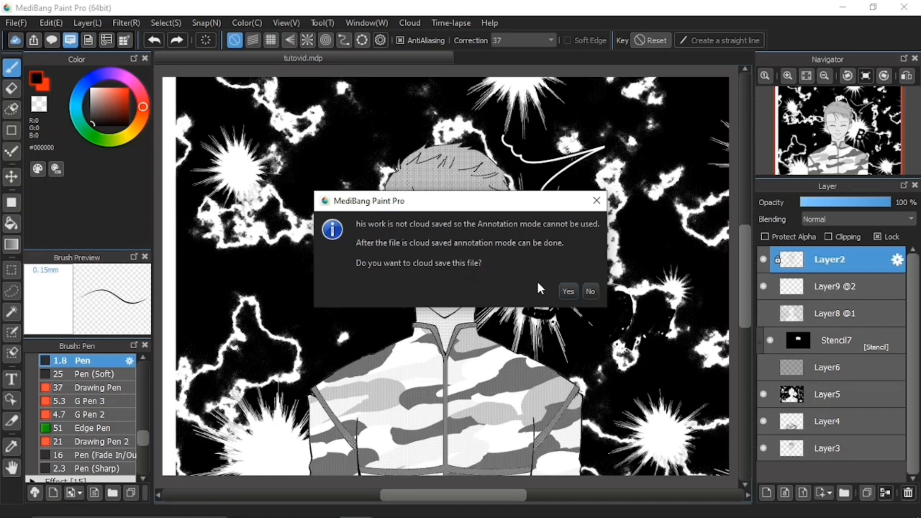
mouse_move(612, 305)
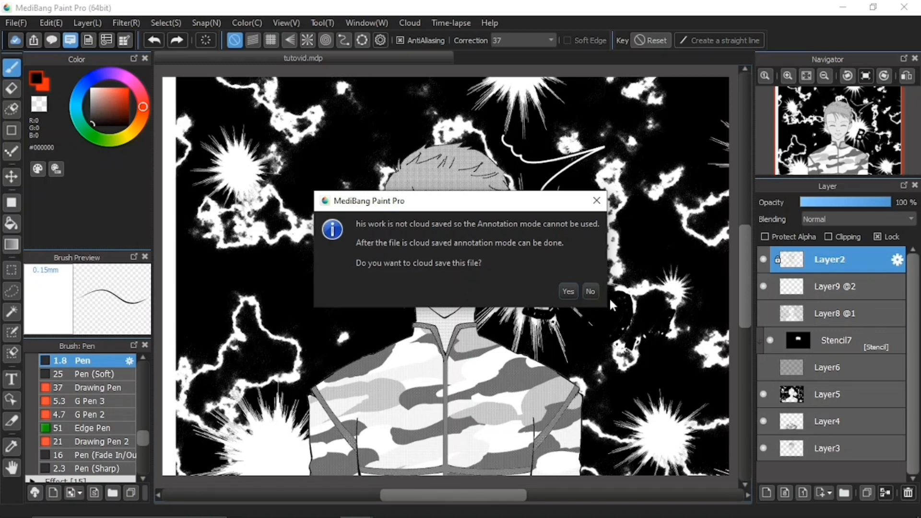
mouse_move(533, 349)
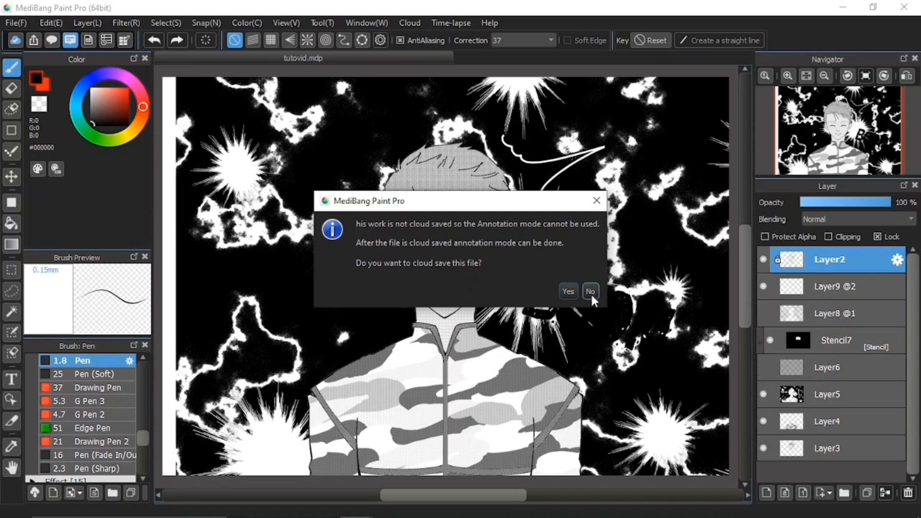
Agree to the warning, then cancel the Save to Cloud form without saving.
click(566, 291)
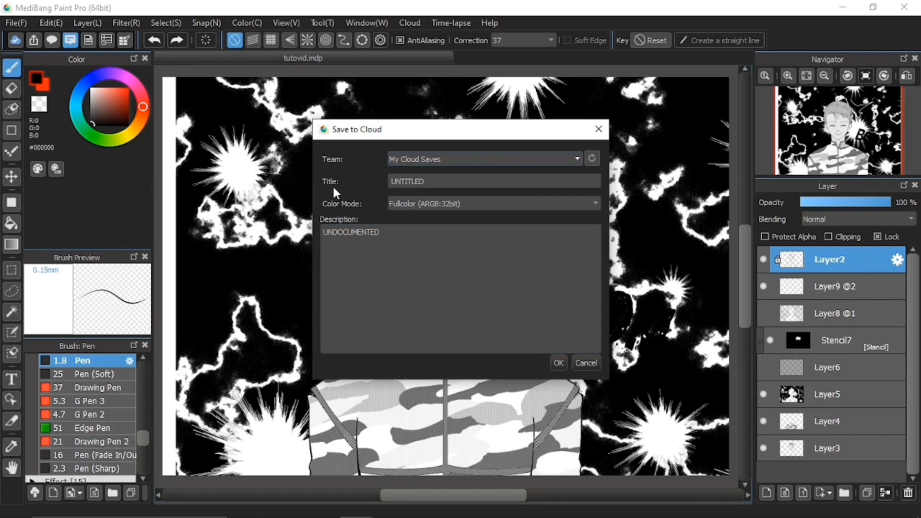
mouse_move(339, 213)
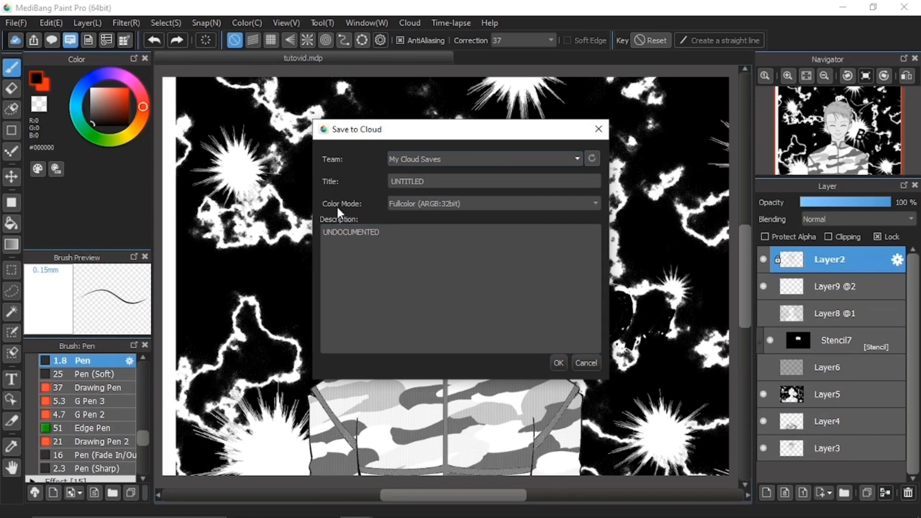
mouse_move(343, 228)
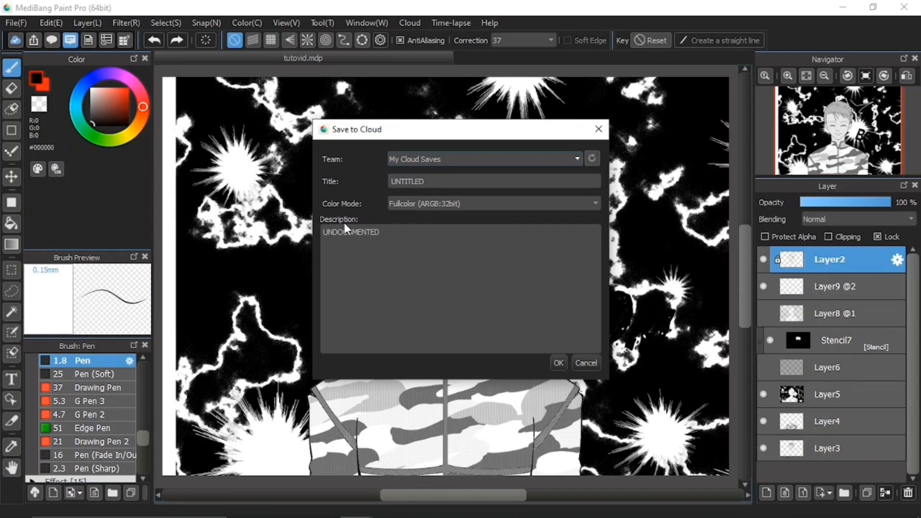
click(585, 363)
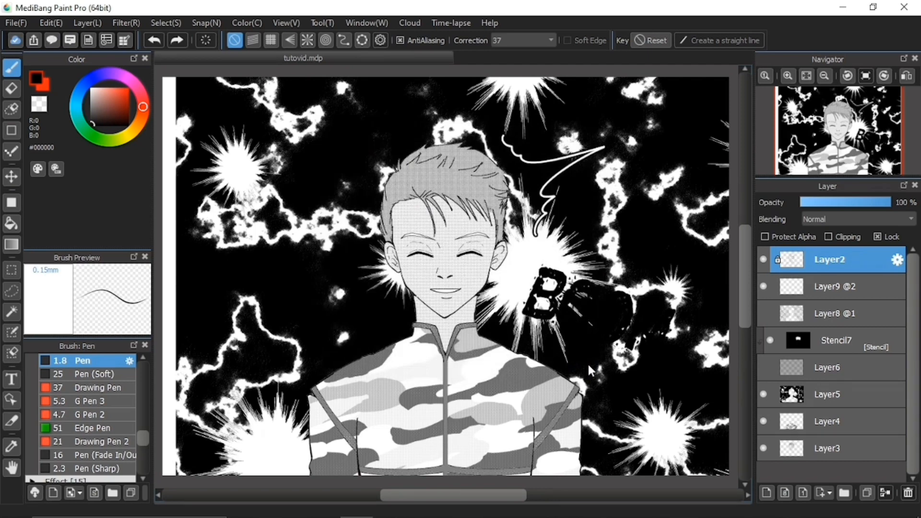
click(587, 366)
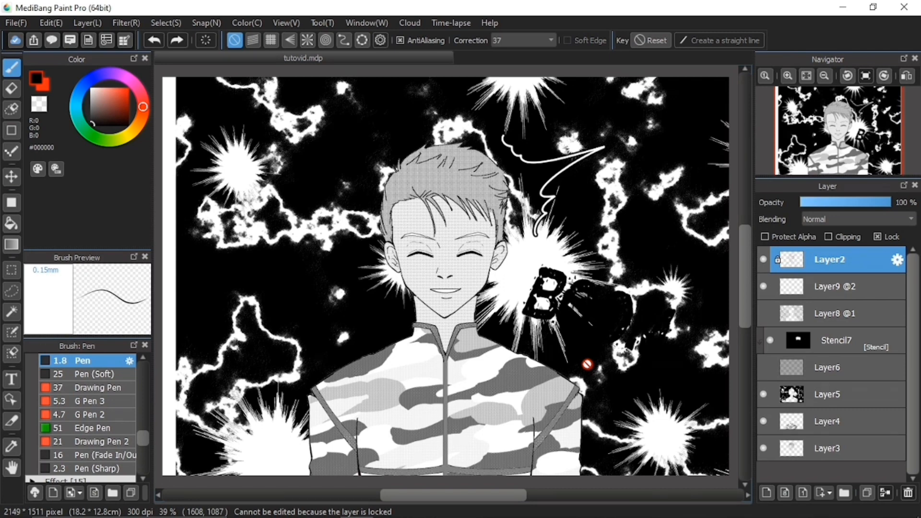
mouse_move(222, 293)
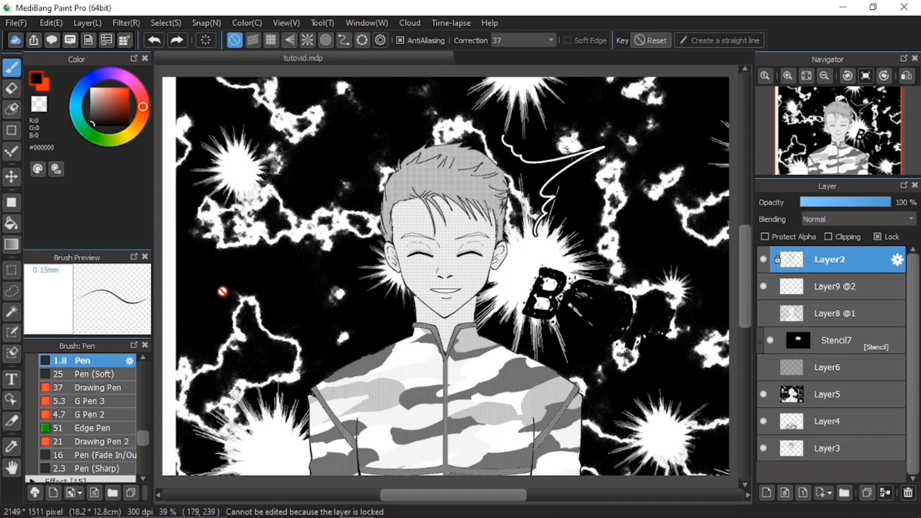
mouse_move(488, 329)
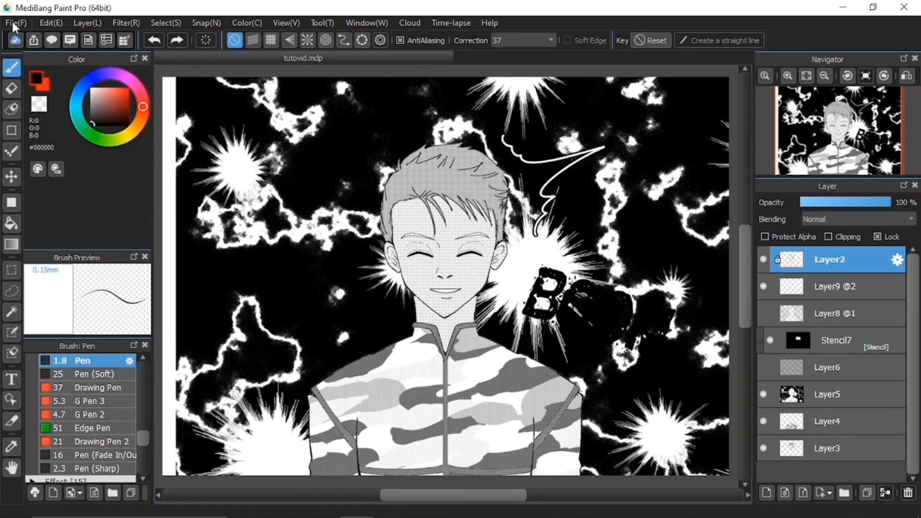
Show the File menu with its Save to Cloud options.
click(16, 23)
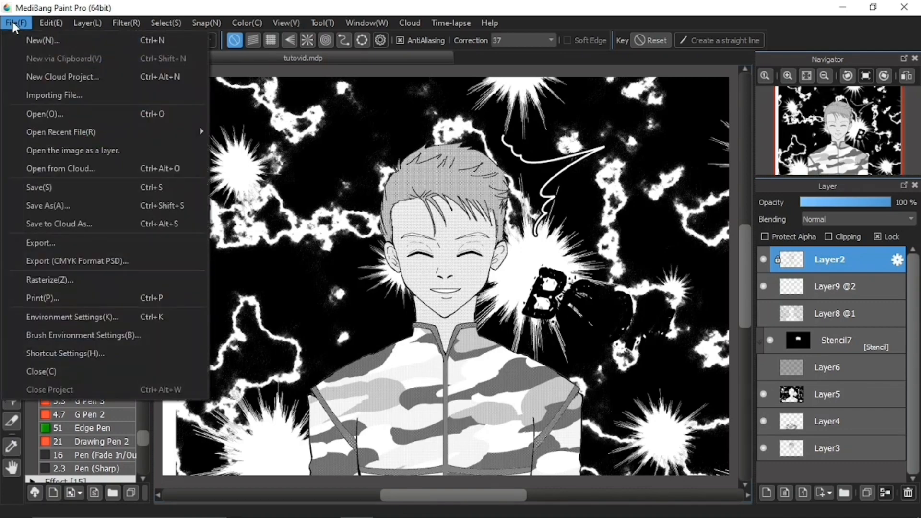
mouse_move(53, 113)
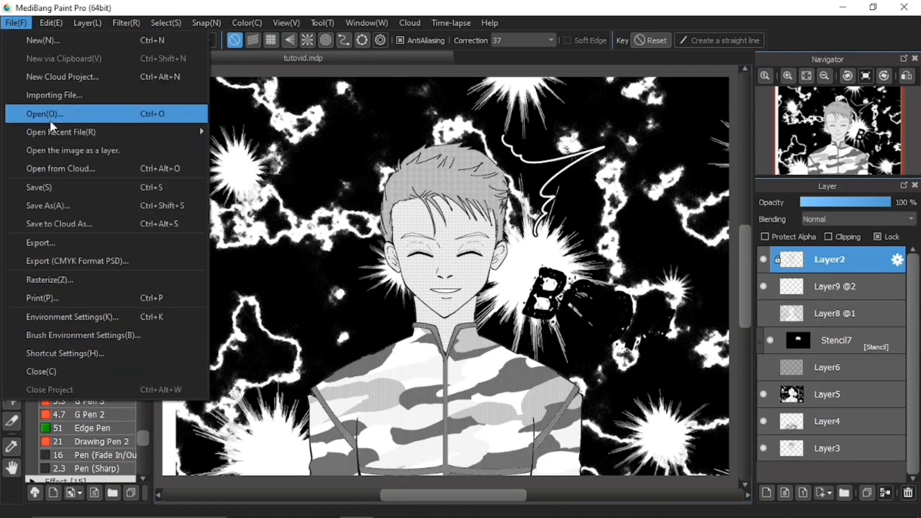
mouse_move(76, 223)
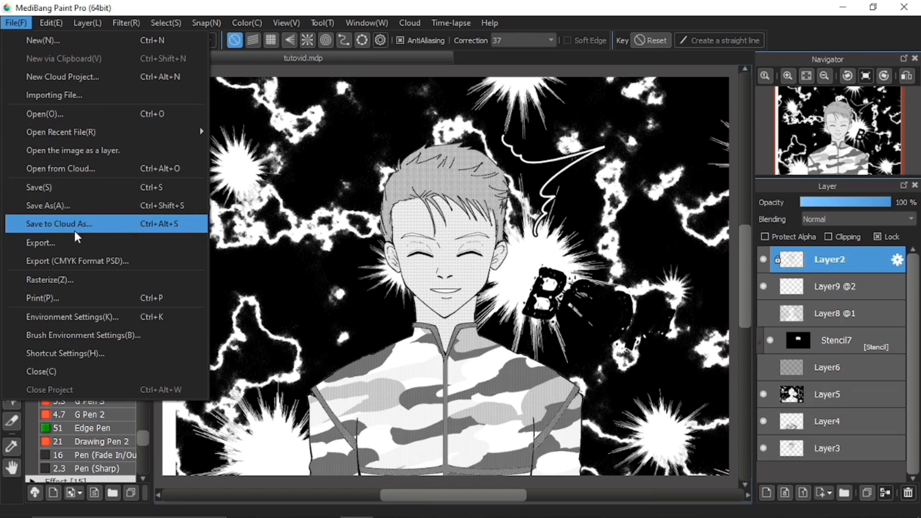
mouse_move(61, 169)
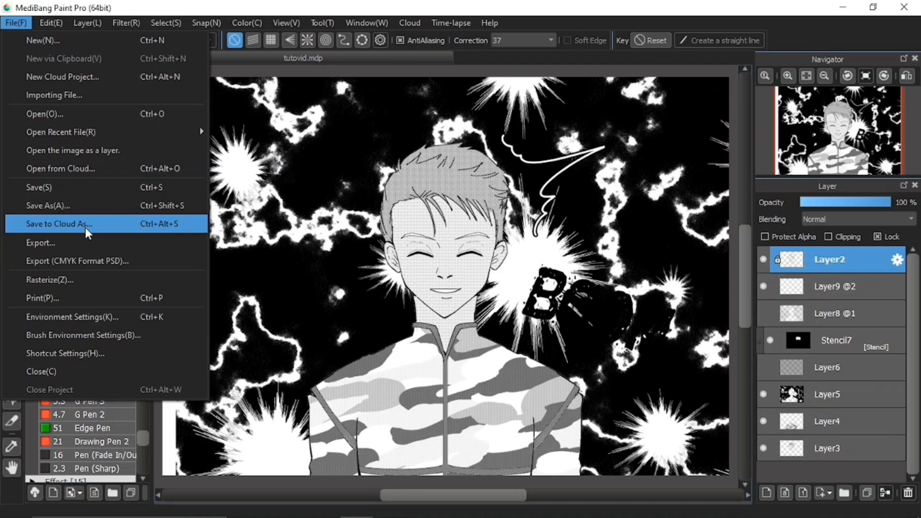
mouse_move(53, 230)
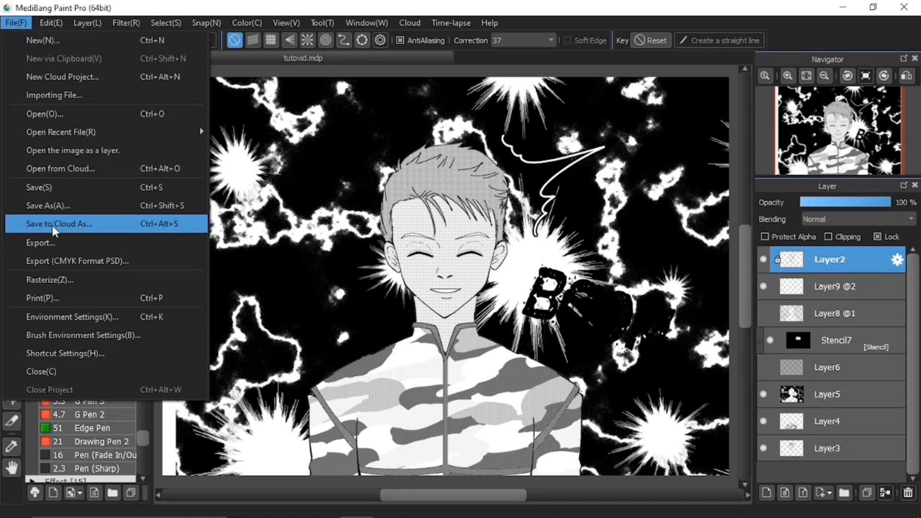
Bring up the Save to Cloud form showing title UNTITLED and description UNDOCUMENTED.
click(59, 224)
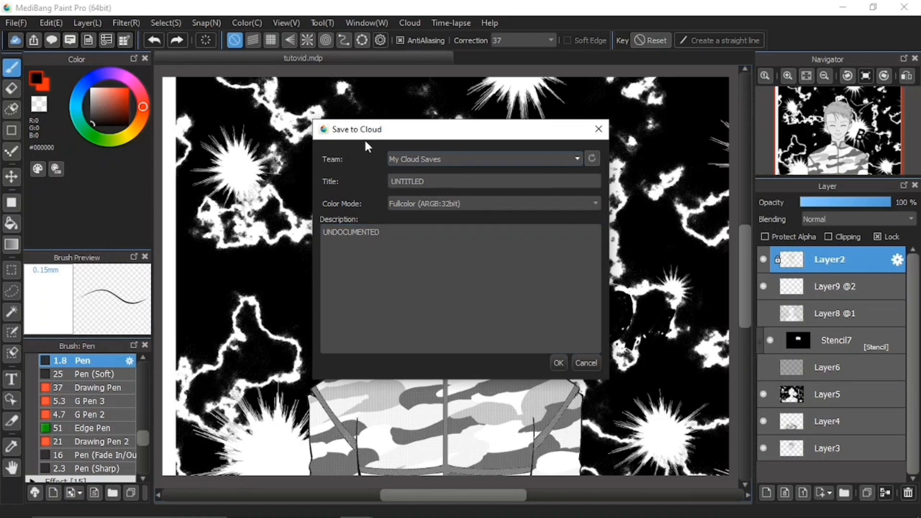
mouse_move(334, 167)
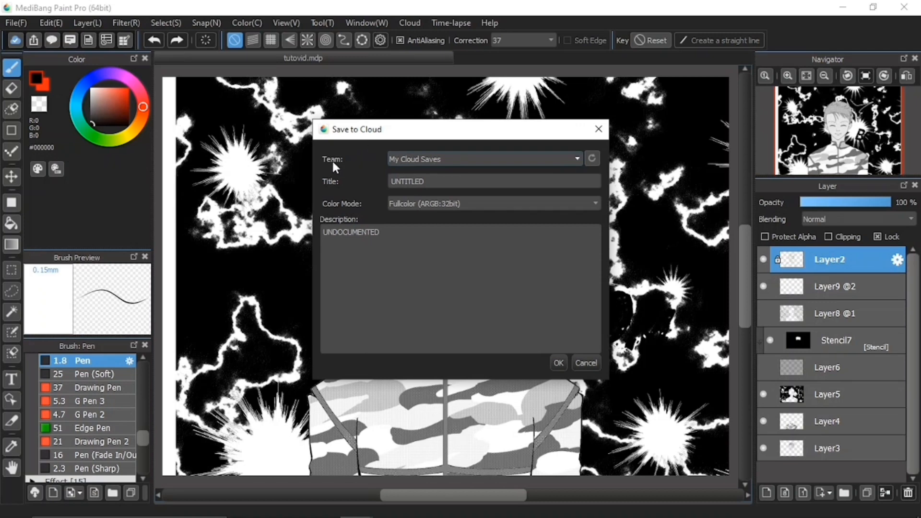
click(459, 288)
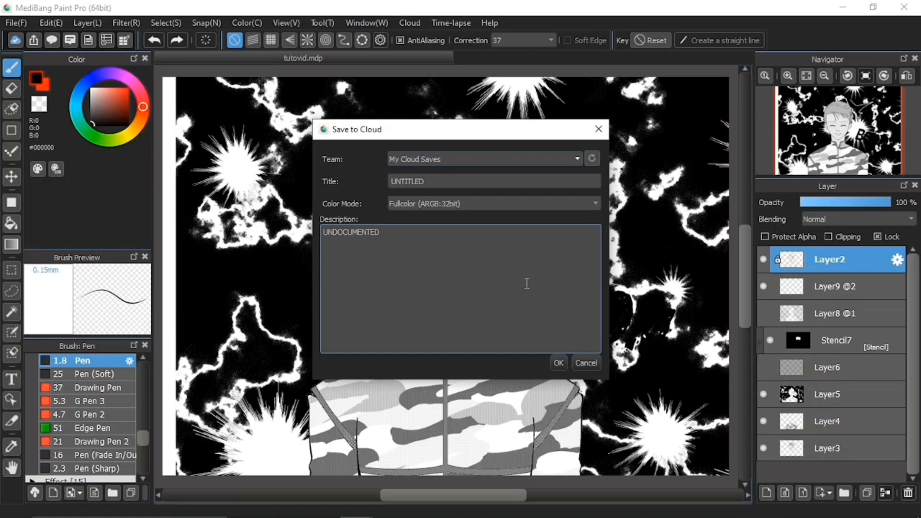
mouse_move(495, 270)
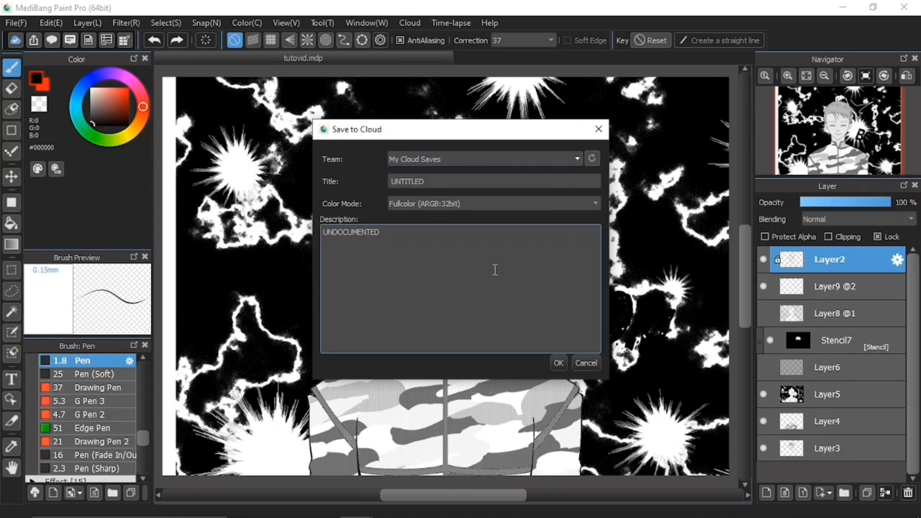
mouse_move(496, 264)
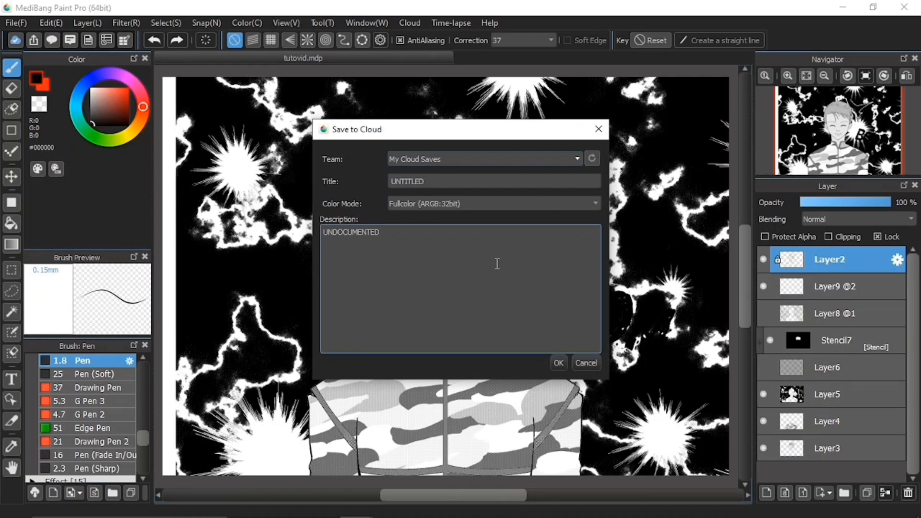
mouse_move(411, 307)
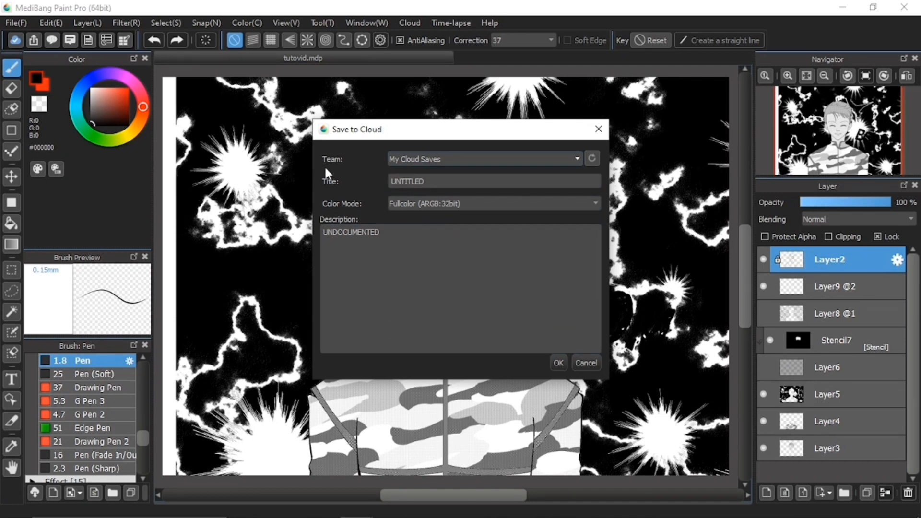
mouse_move(327, 174)
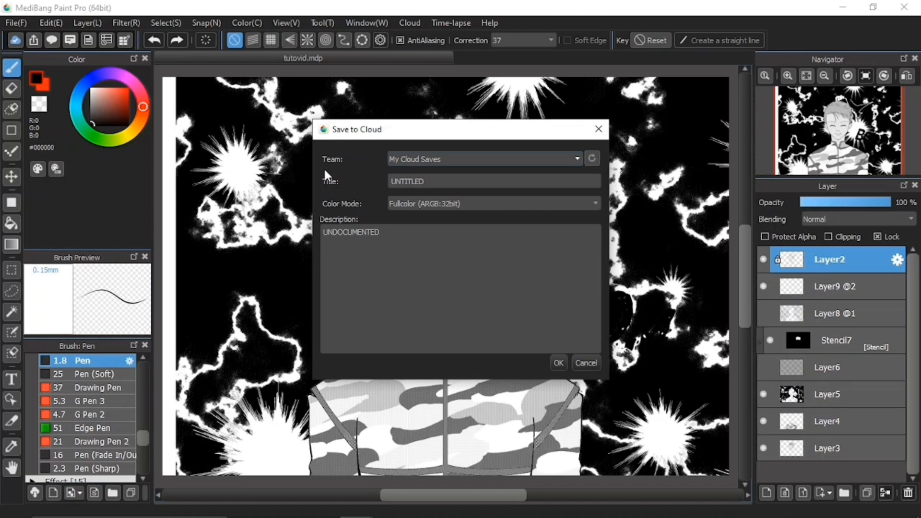
click(493, 181)
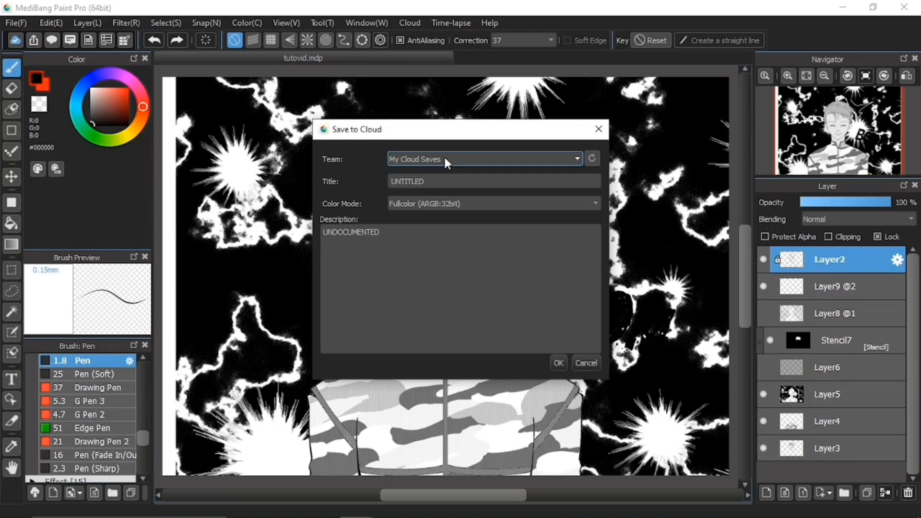
mouse_move(495, 166)
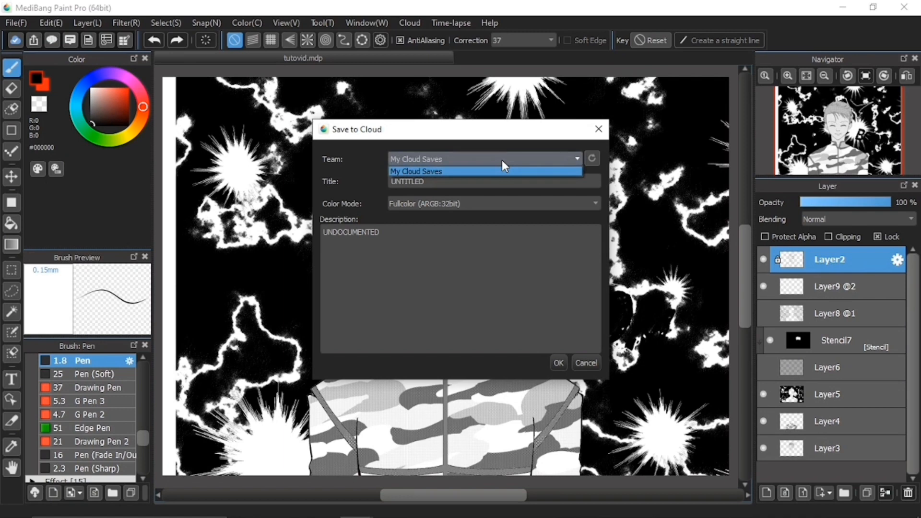
mouse_move(486, 163)
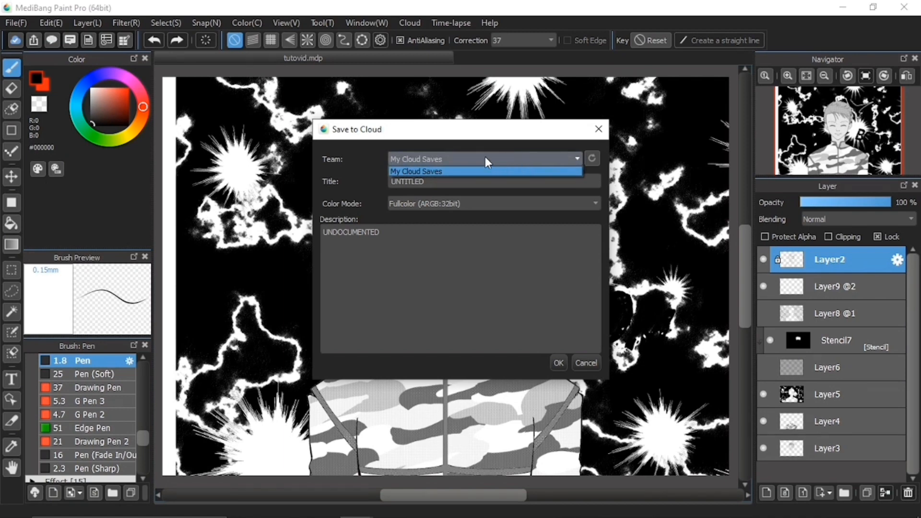
mouse_move(556, 163)
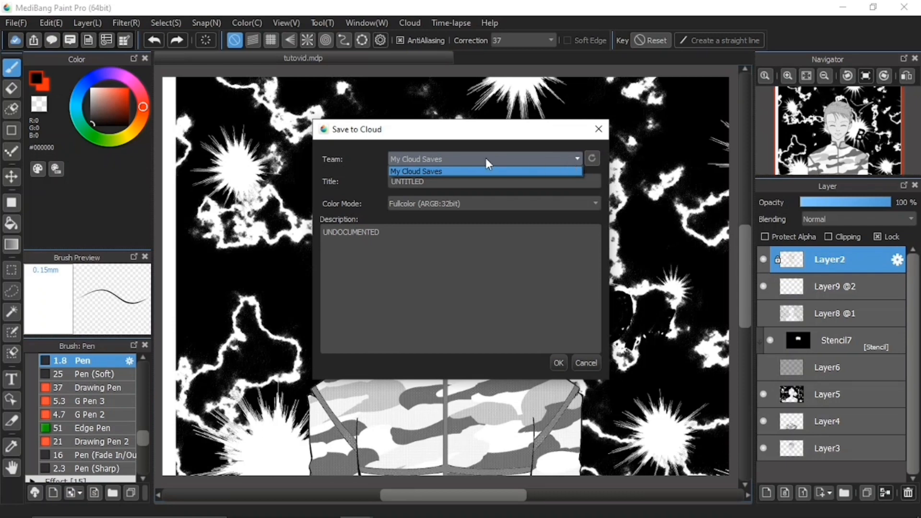
mouse_move(470, 166)
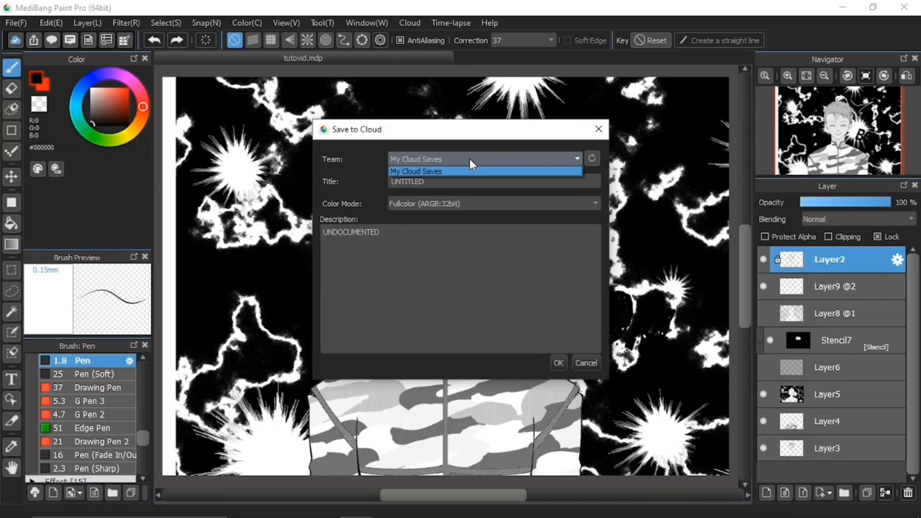
mouse_move(347, 171)
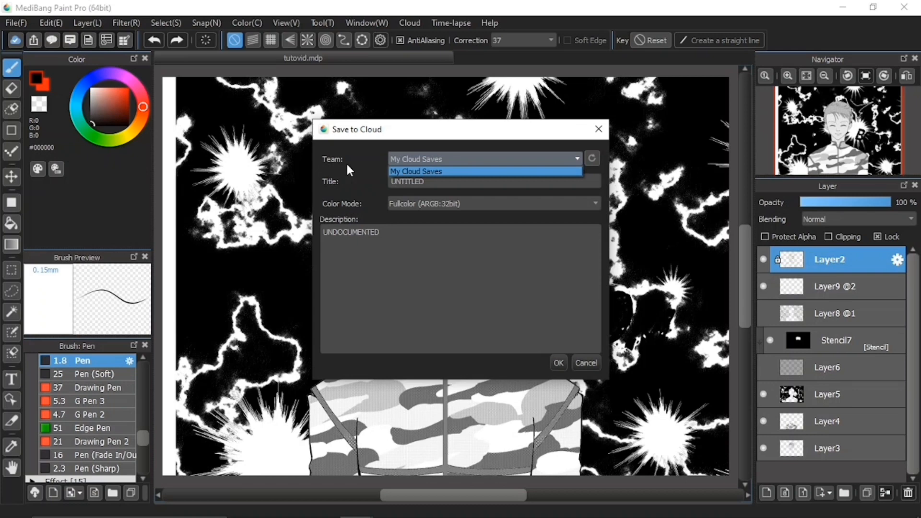
mouse_move(484, 175)
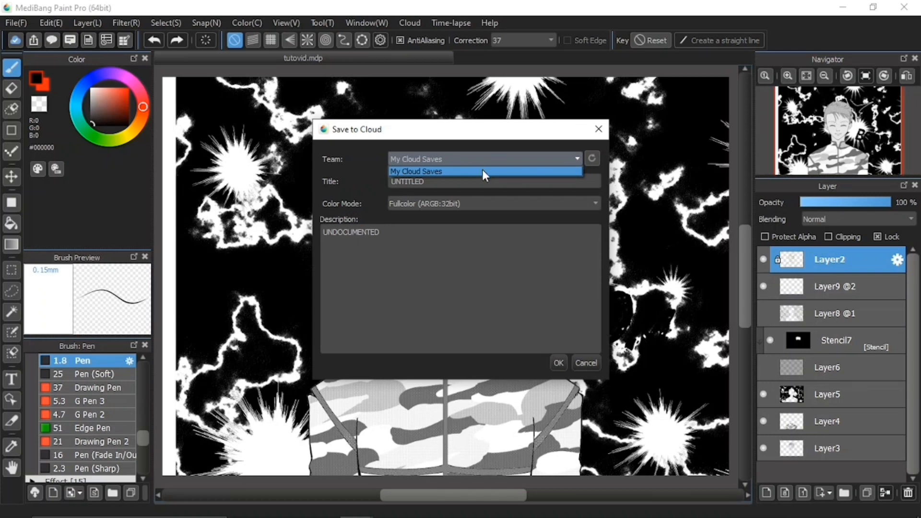
click(416, 170)
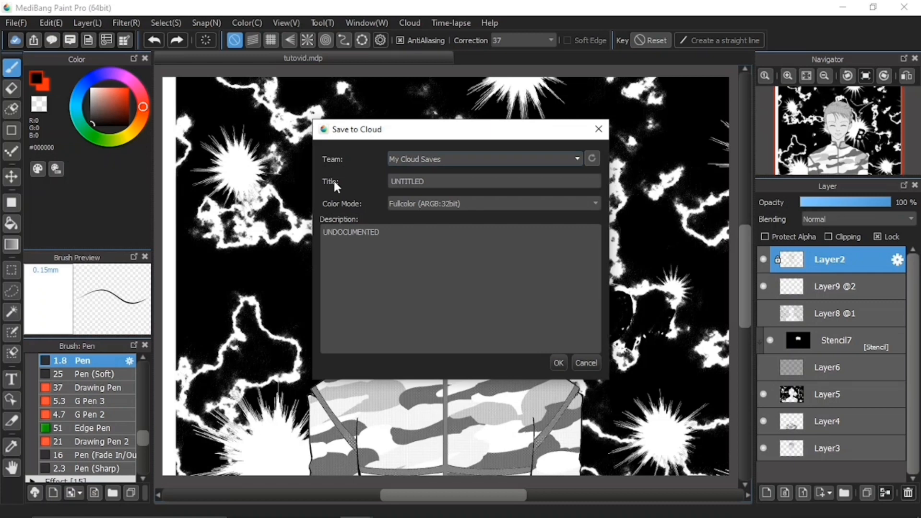
Replace the title UNTITLED with 'Medibang Tutorial Project'.
click(493, 182)
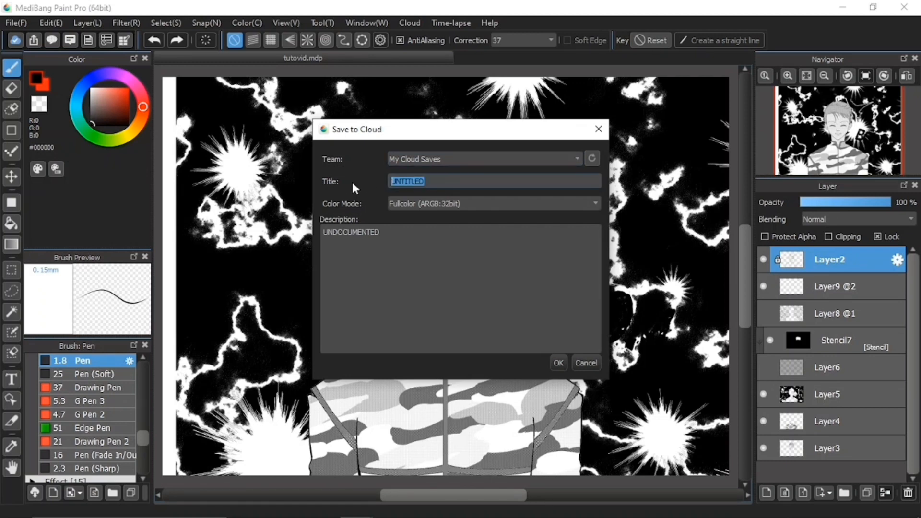
text(Medibang Tutorial)
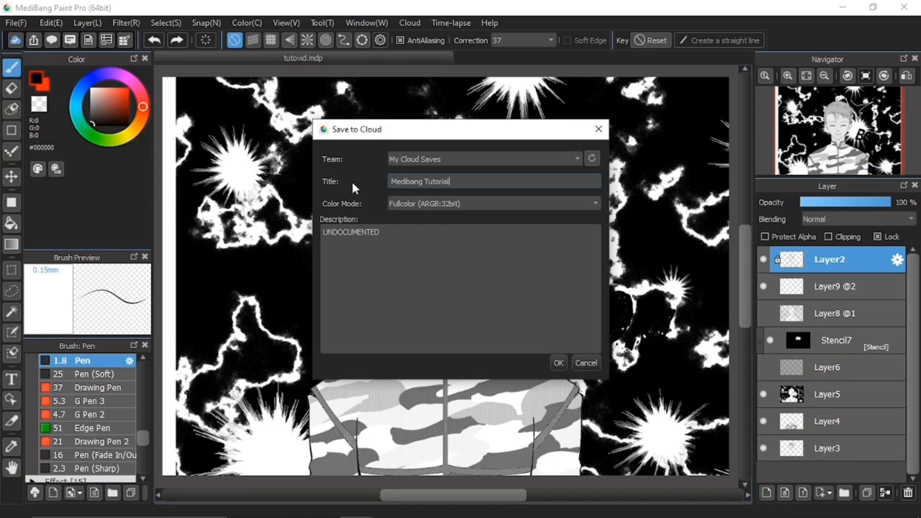
text(Project)
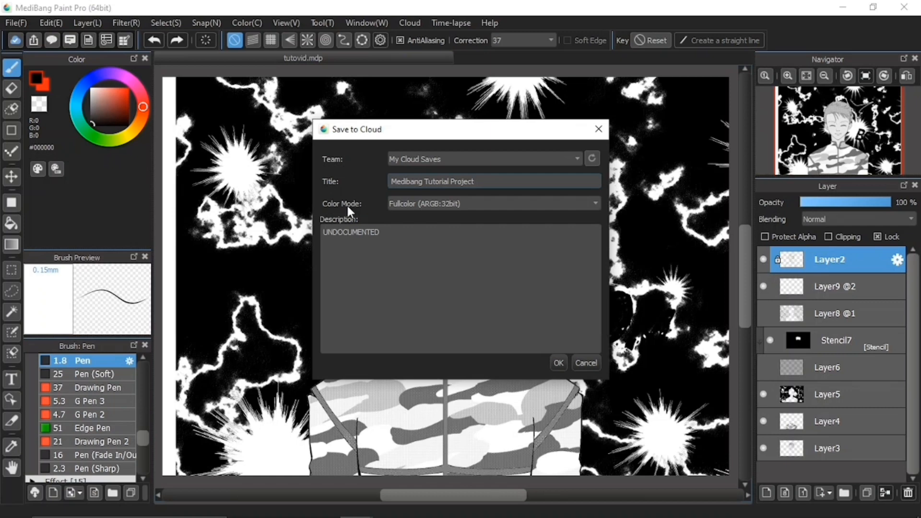
click(475, 181)
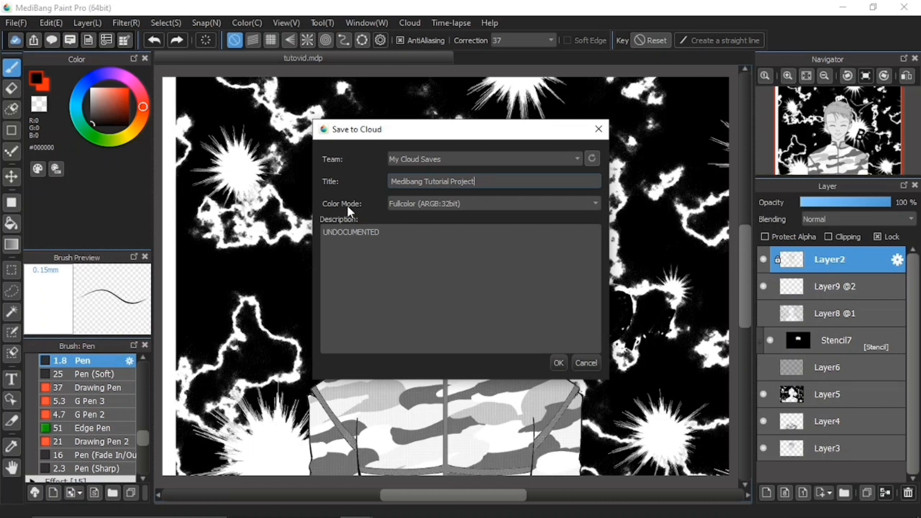
Change the colour mode from Fullcolor to Grayscale (8bit).
click(492, 203)
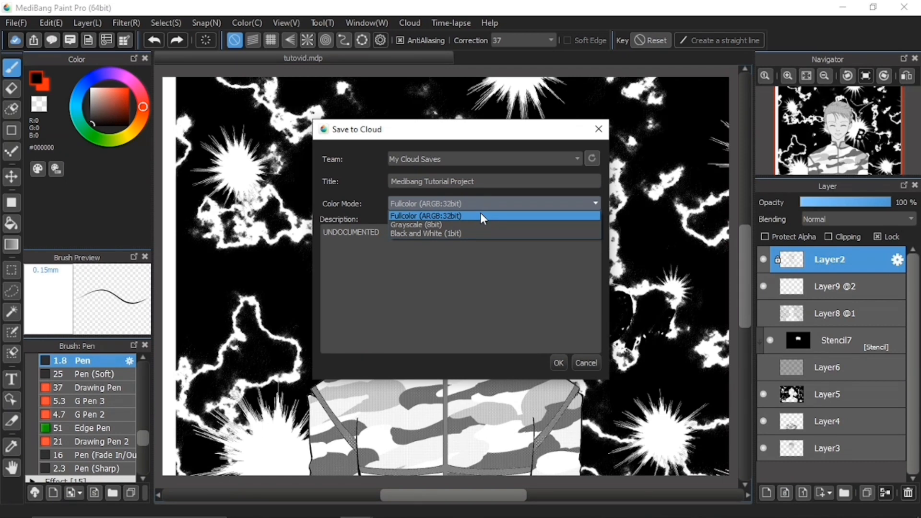
mouse_move(462, 233)
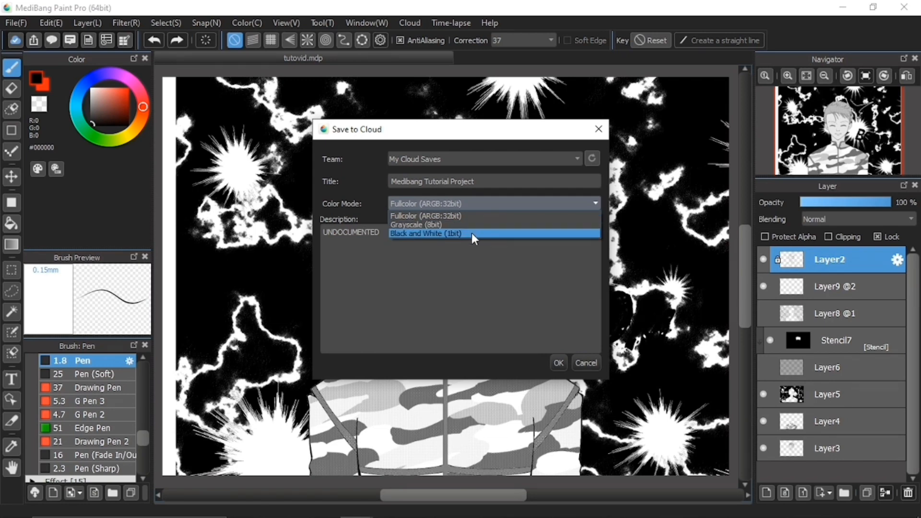
mouse_move(475, 225)
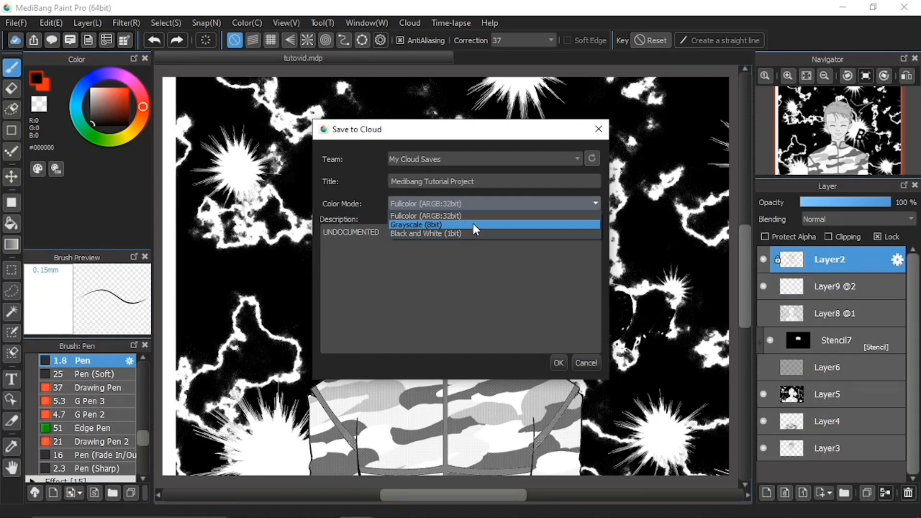
click(415, 224)
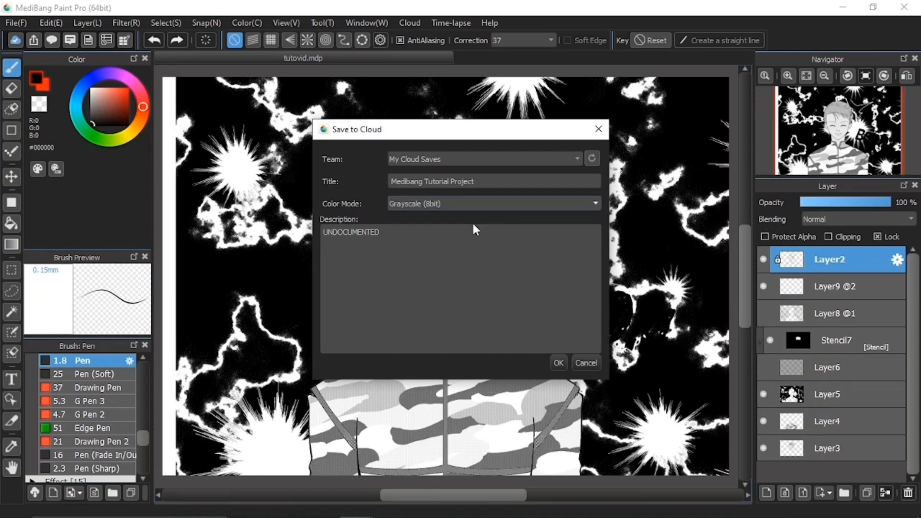
click(458, 282)
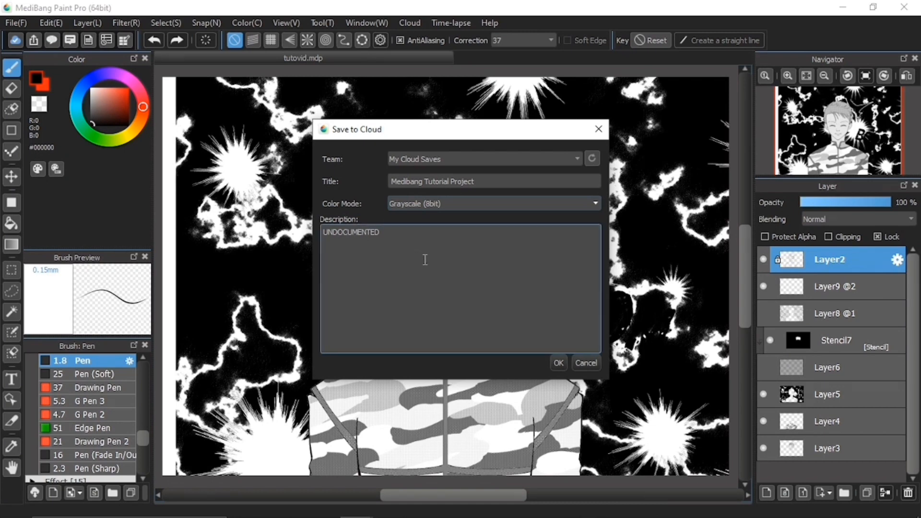
Replace UNDOCUMENTED with the description 'This is a Medibang Paint Pro Tutorial Project (Video)'.
double_click(351, 232)
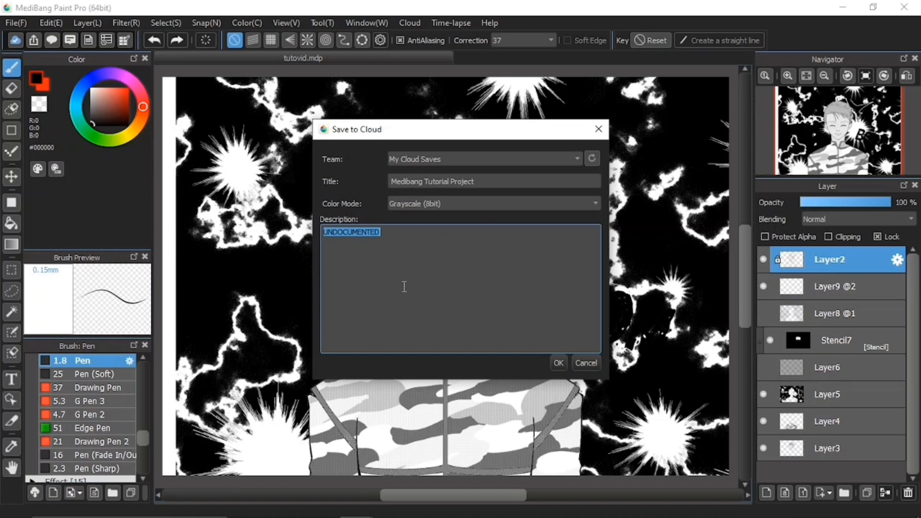
text(This is a M)
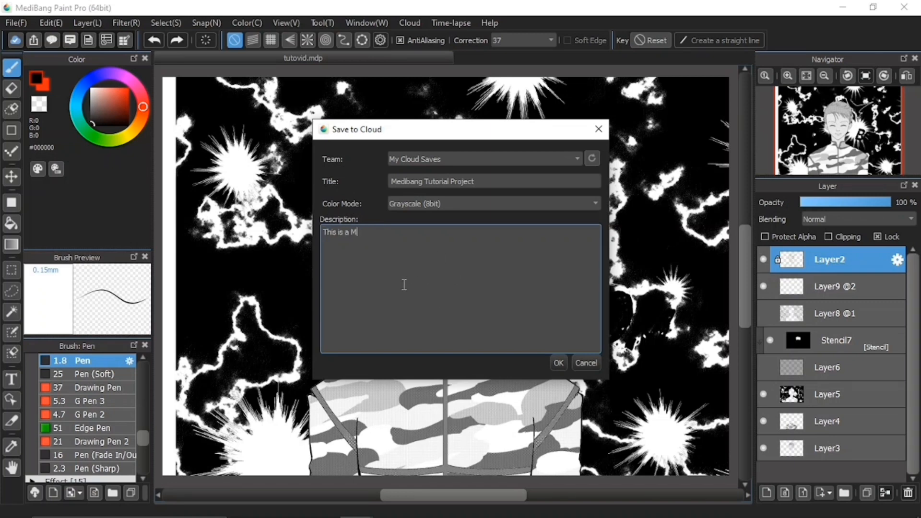
text(edibang Paint Pro)
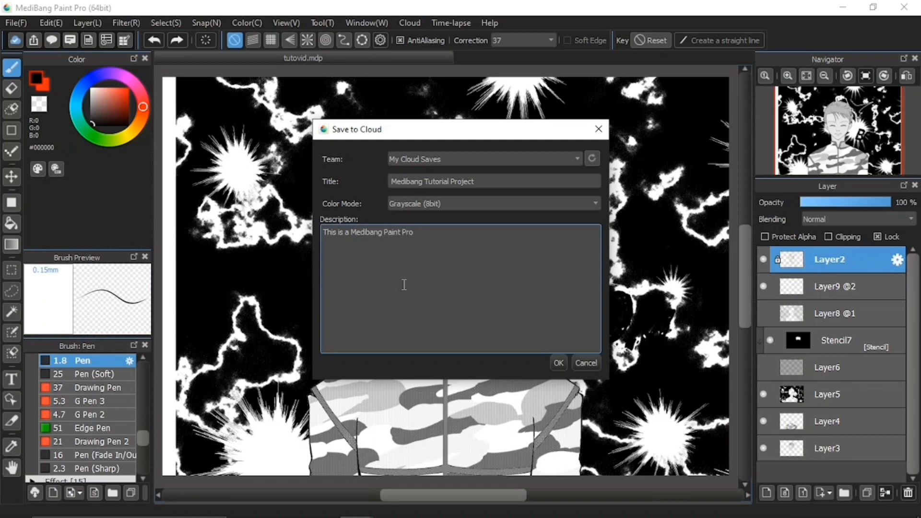
text(Tutorial P)
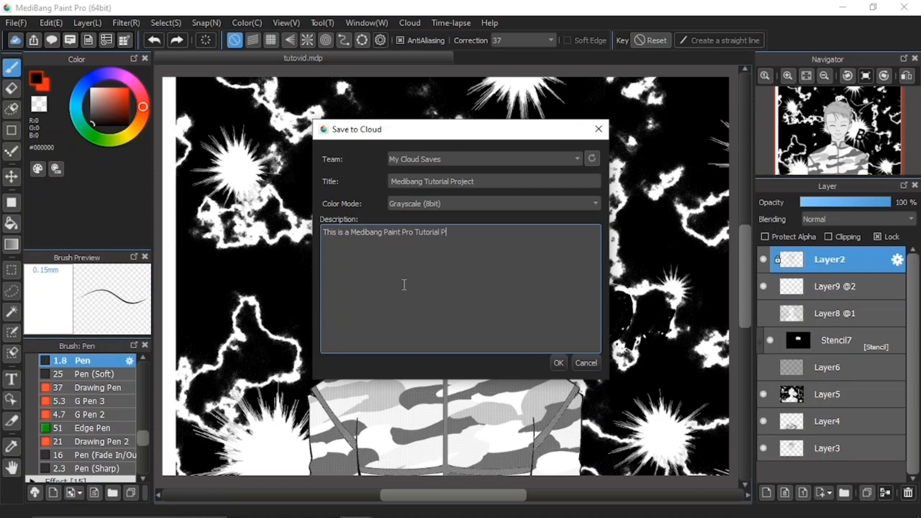
text(ro)
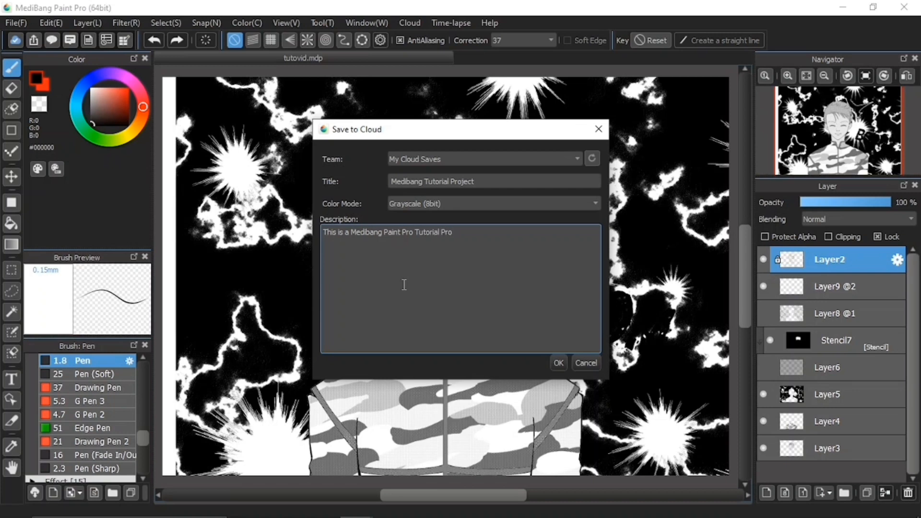
text(ject)
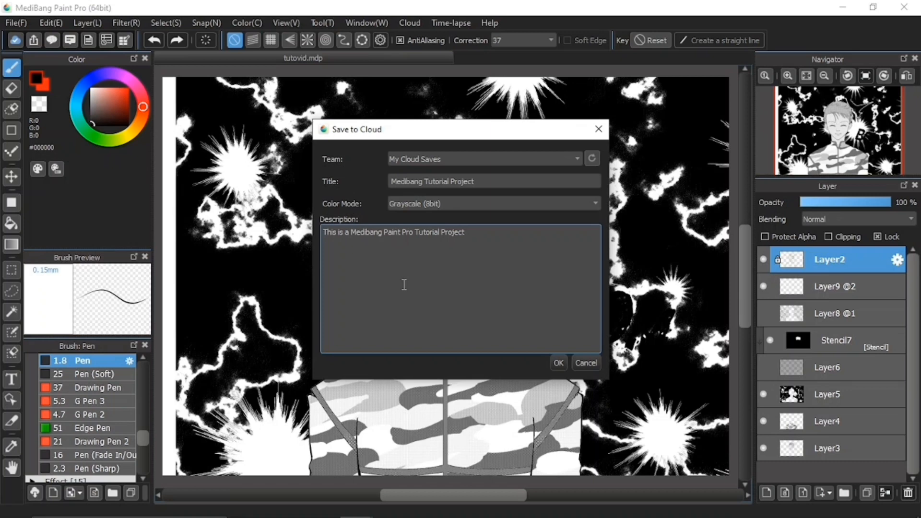
text((Video)
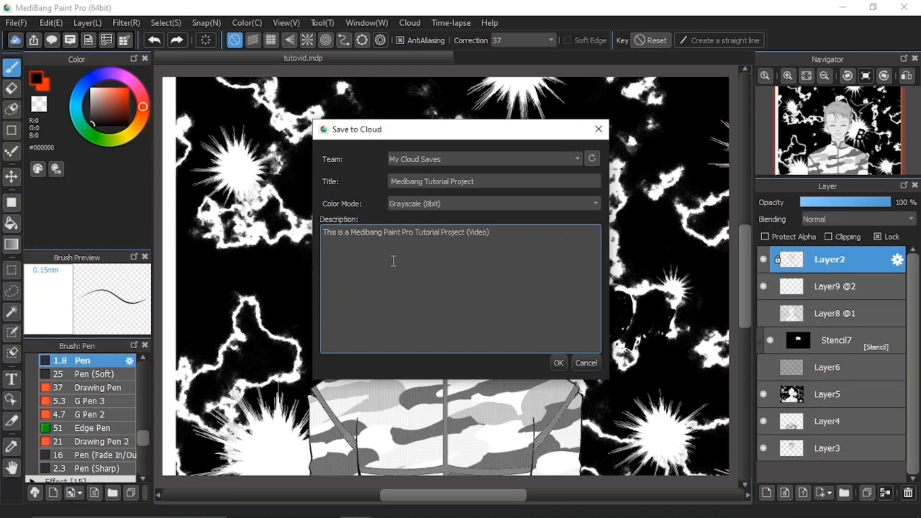
mouse_move(503, 267)
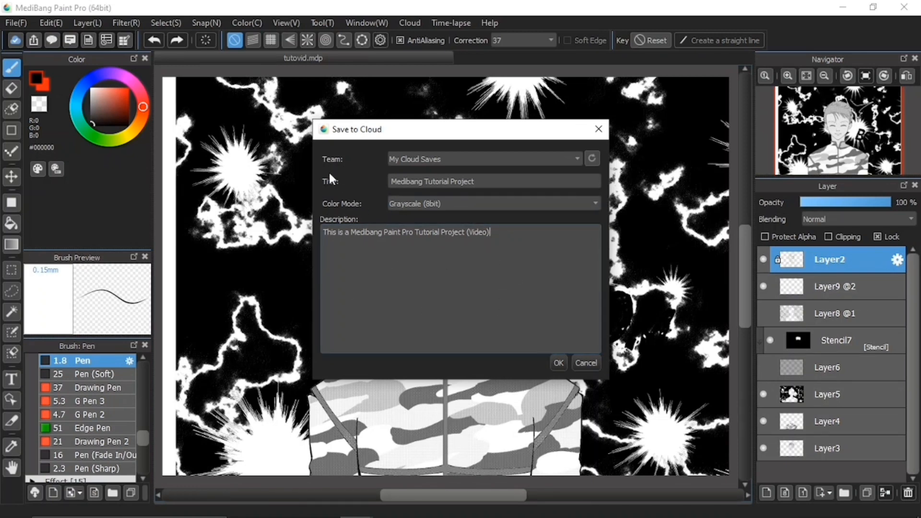
mouse_move(623, 376)
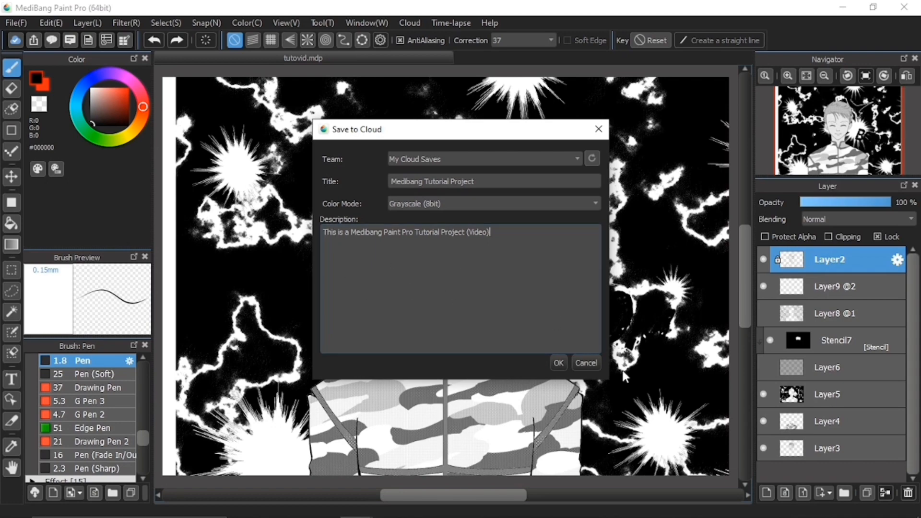
Confirm the cloud save so the illustration uploads as Medibang Tutorial Project.
click(585, 362)
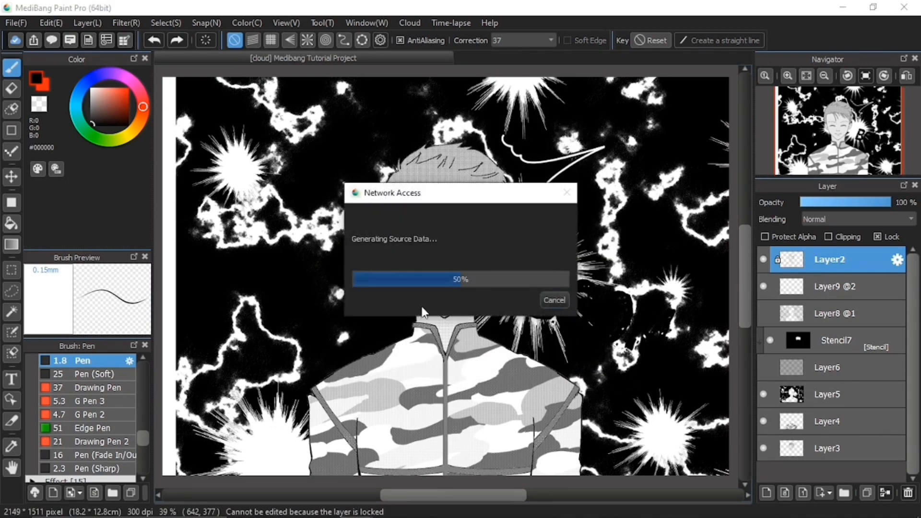
mouse_move(496, 289)
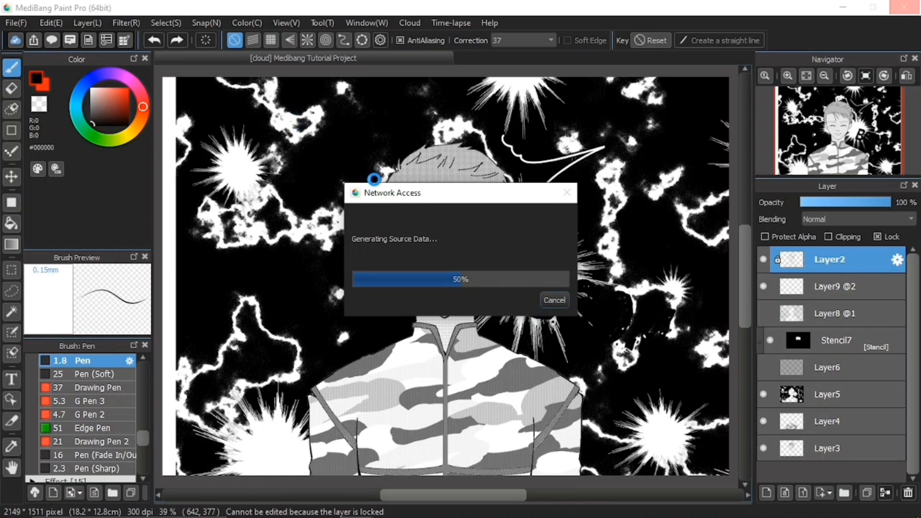
mouse_move(437, 193)
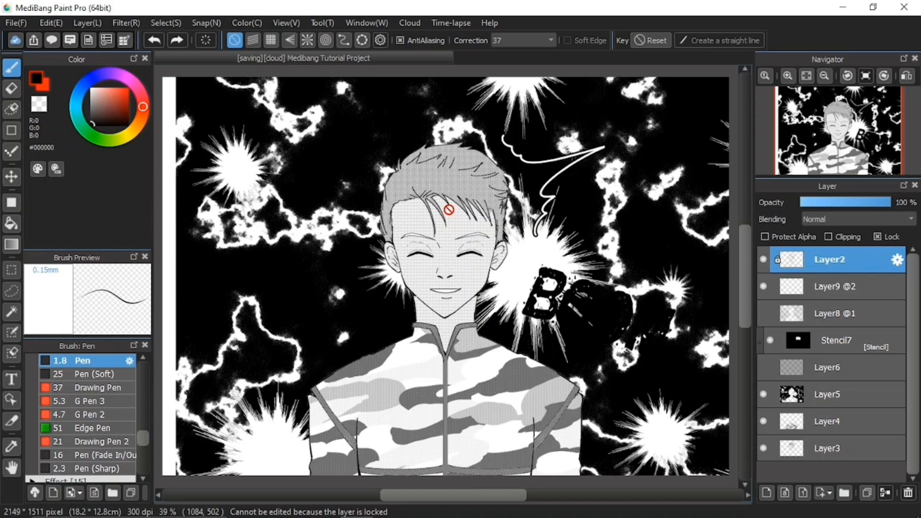
mouse_move(394, 242)
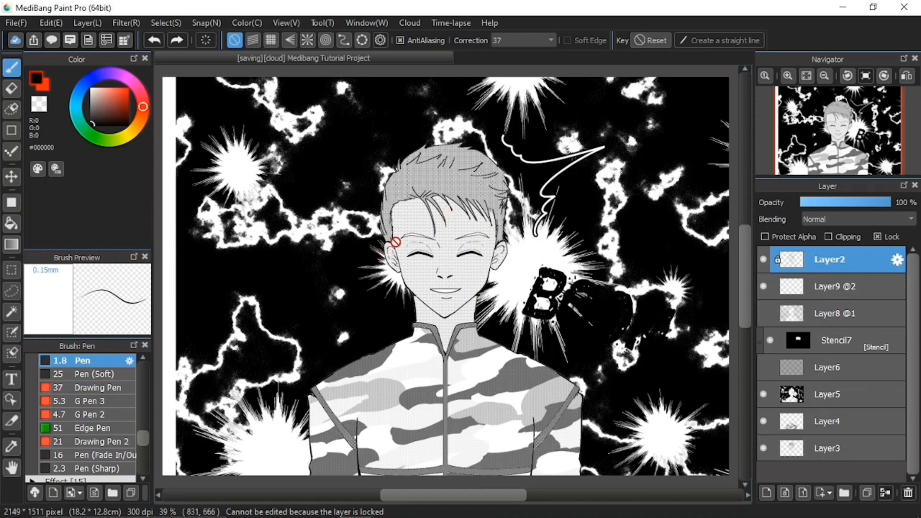
mouse_move(398, 211)
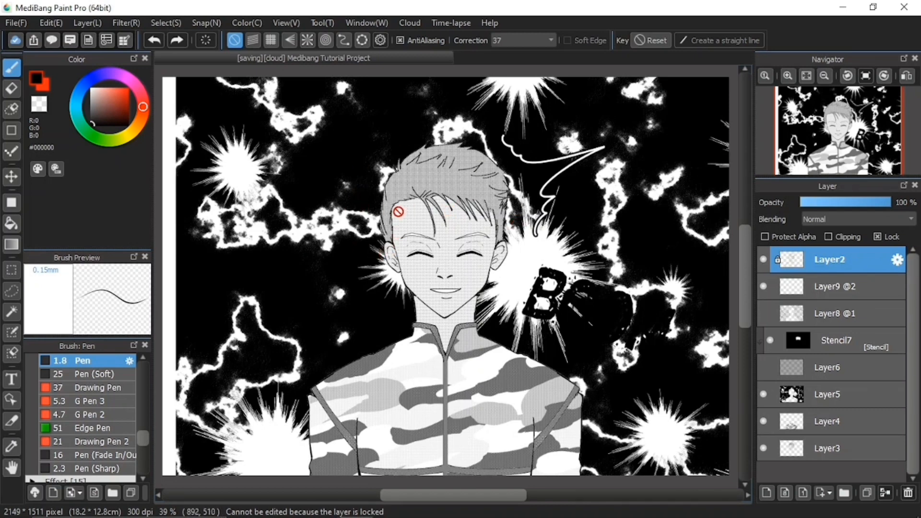
mouse_move(305, 64)
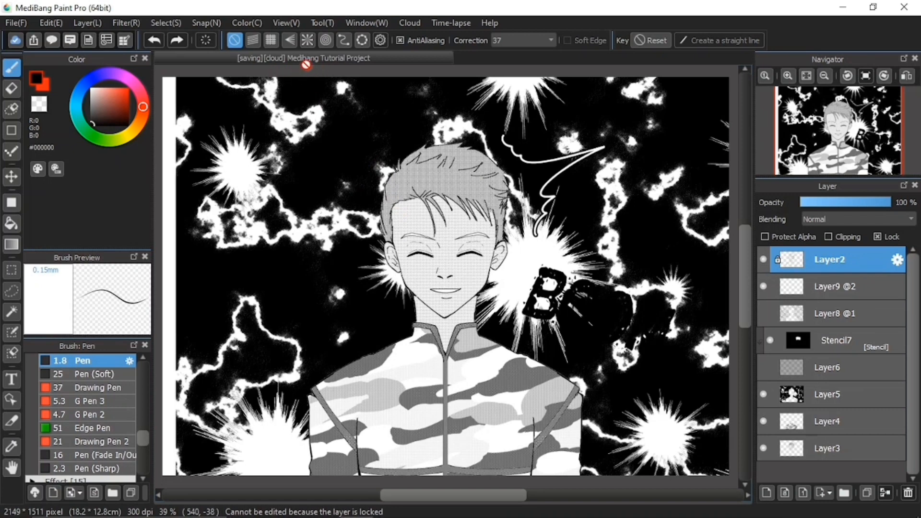
mouse_move(494, 225)
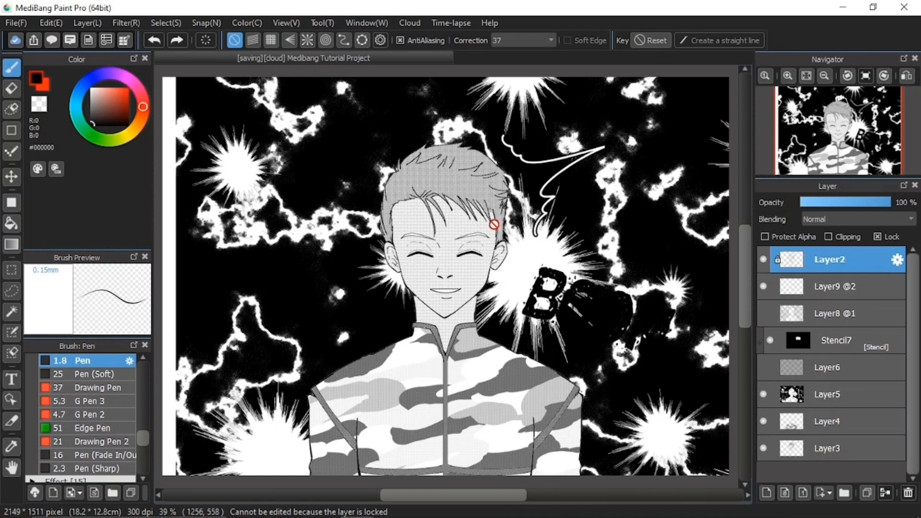
mouse_move(239, 67)
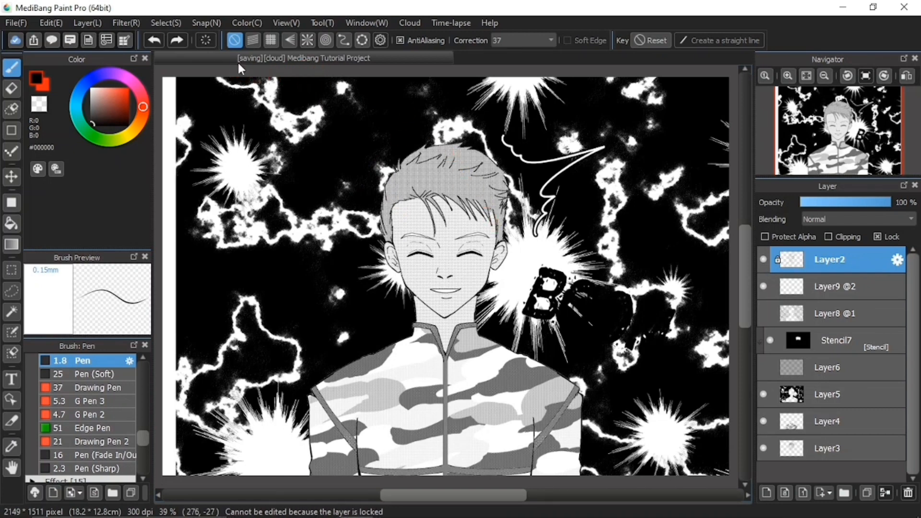
mouse_move(272, 63)
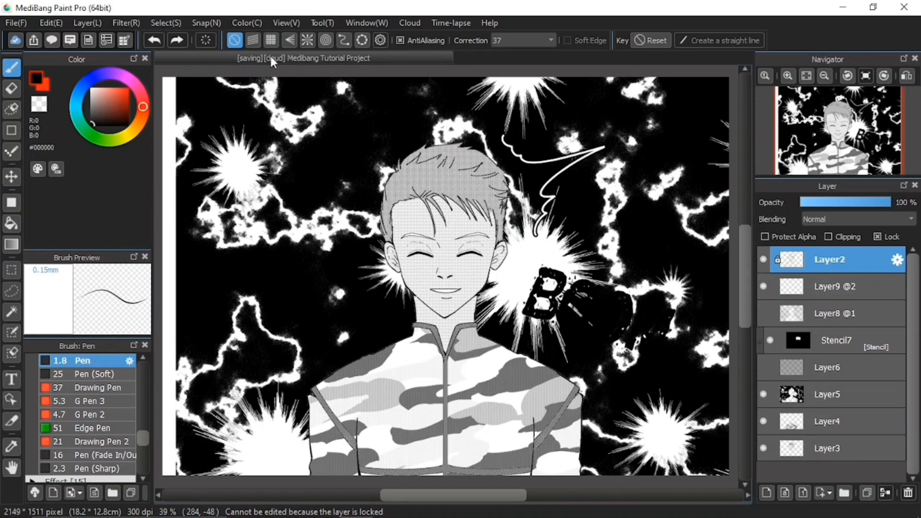
mouse_move(300, 65)
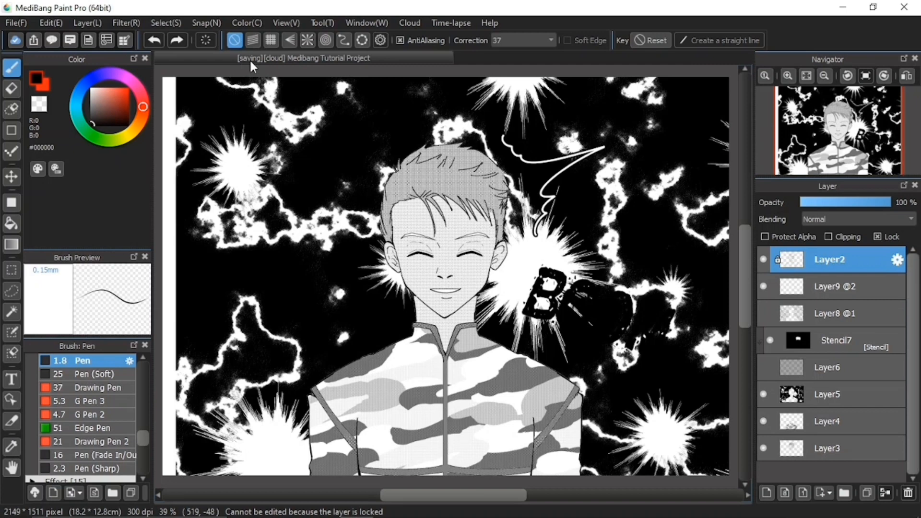
mouse_move(266, 67)
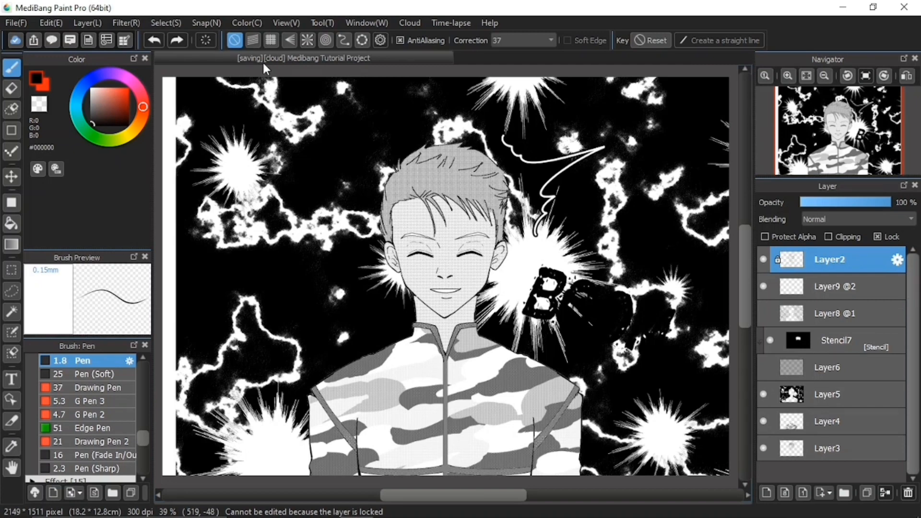
mouse_move(417, 164)
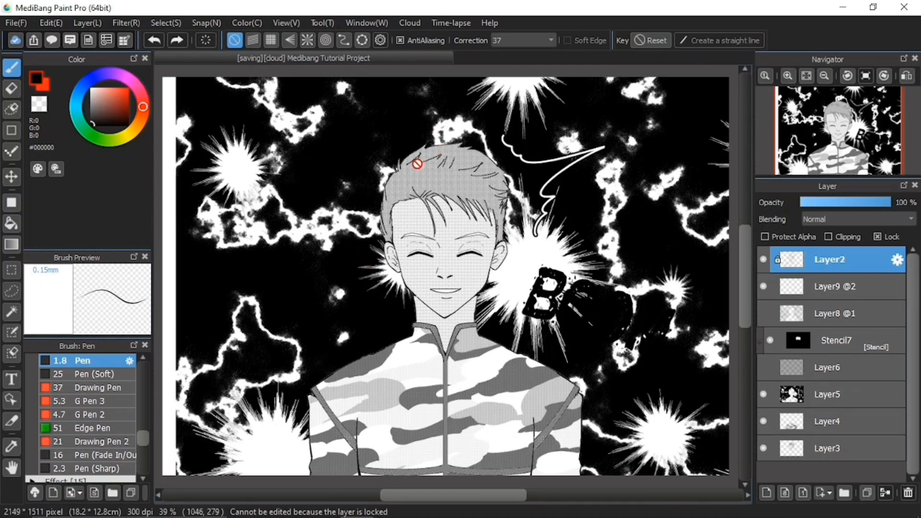
mouse_move(478, 211)
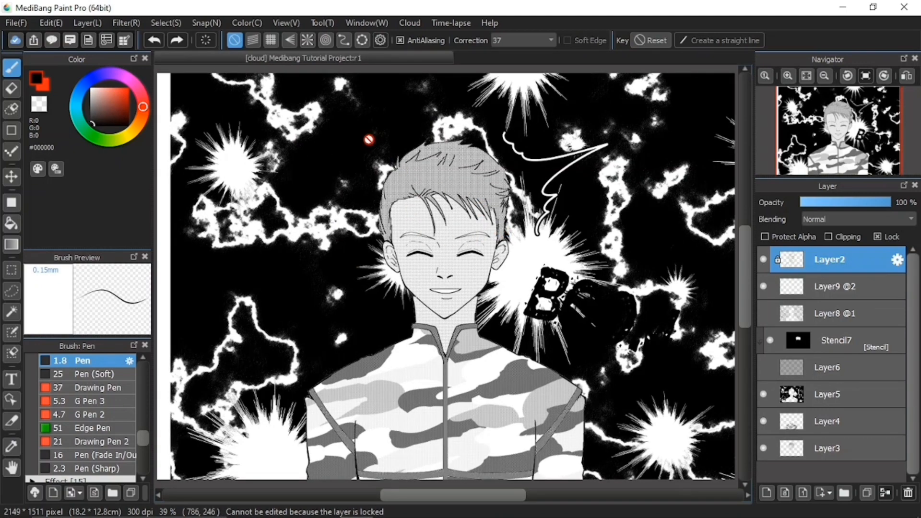
mouse_move(374, 142)
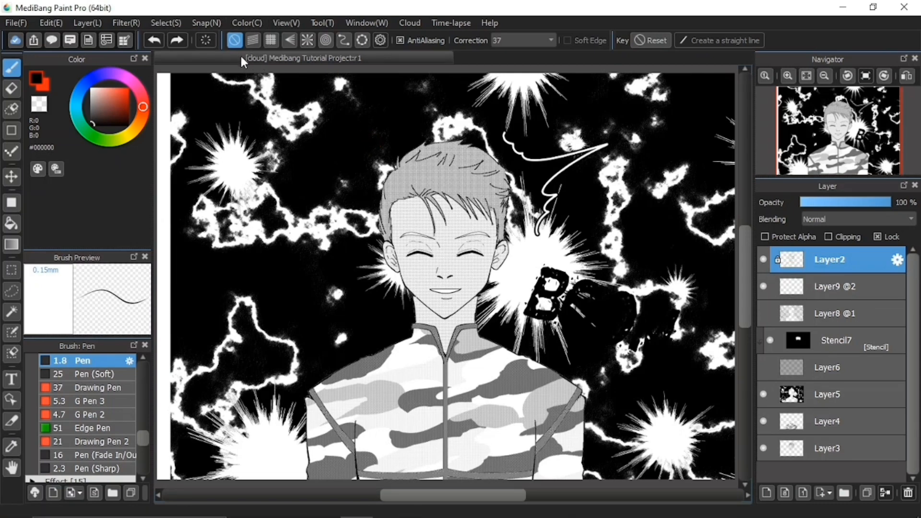
mouse_move(255, 66)
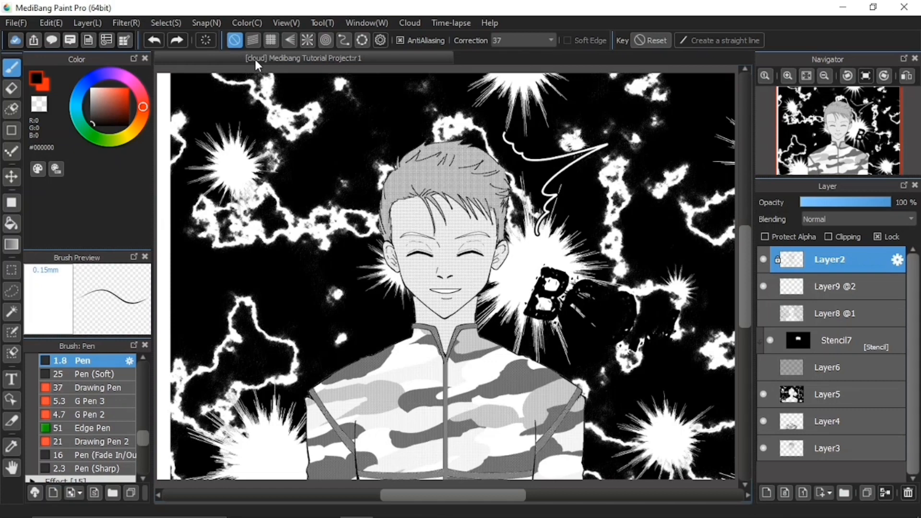
mouse_move(270, 70)
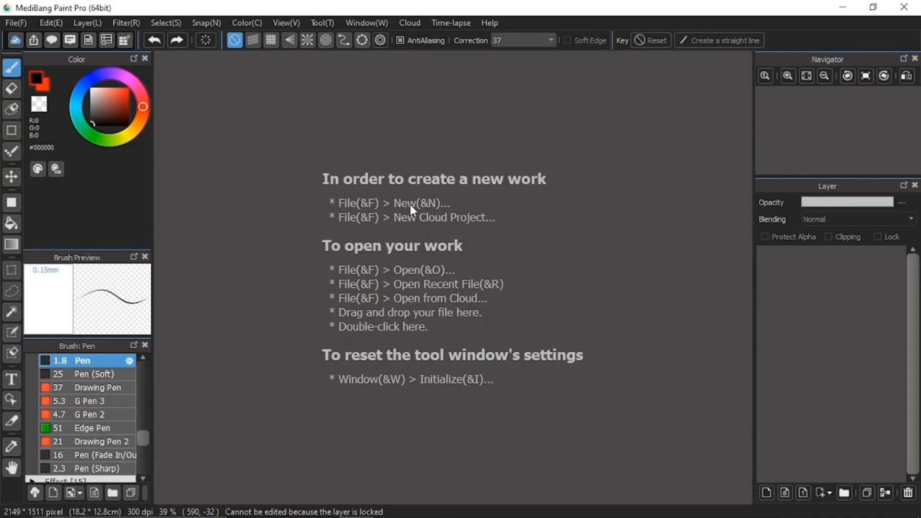
mouse_move(417, 224)
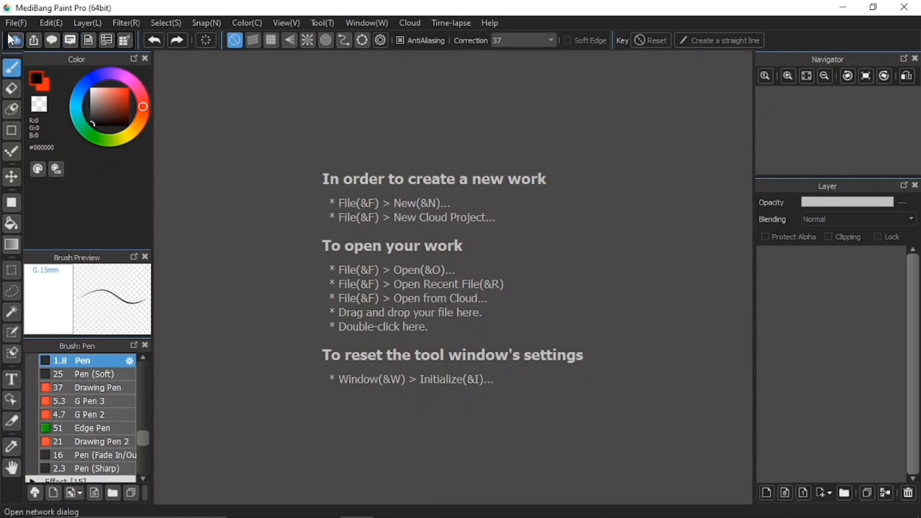
Browse cloud artworks via File > Open from Cloud and pick Medibang Tutorial Project.
click(15, 22)
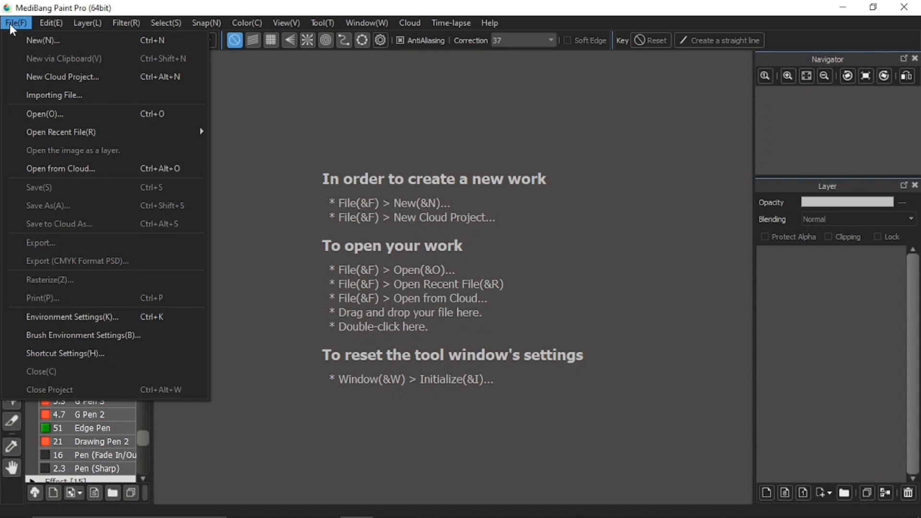
mouse_move(61, 99)
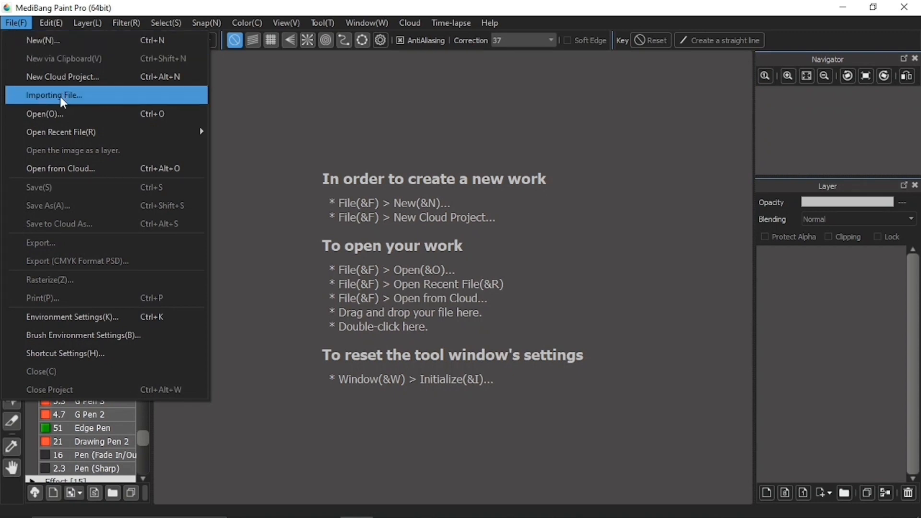
mouse_move(69, 169)
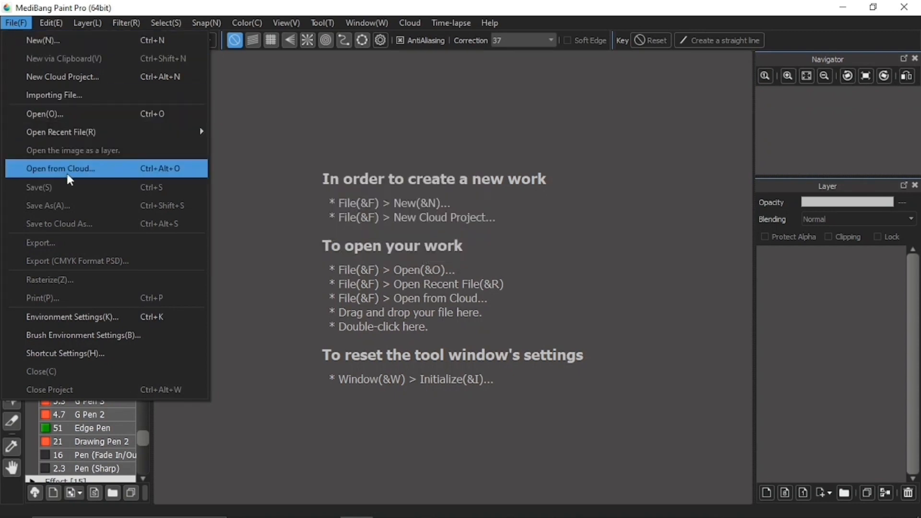
click(60, 169)
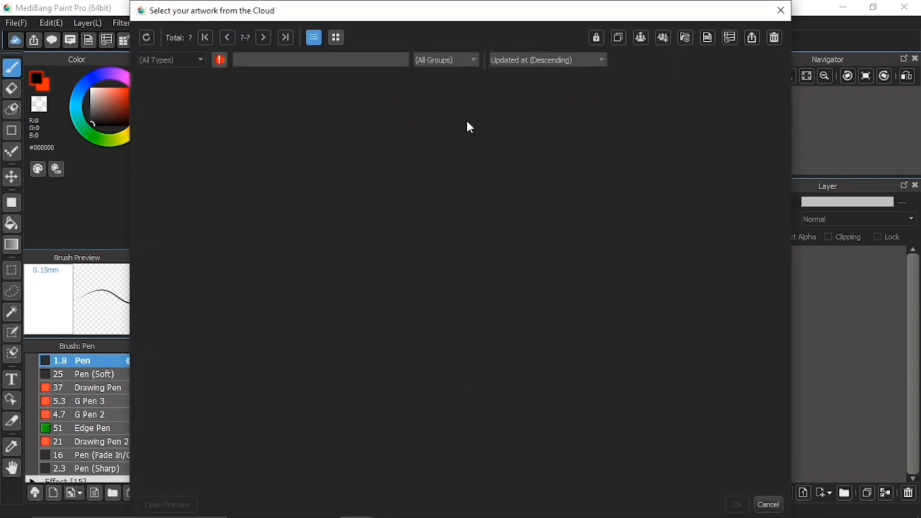
mouse_move(628, 286)
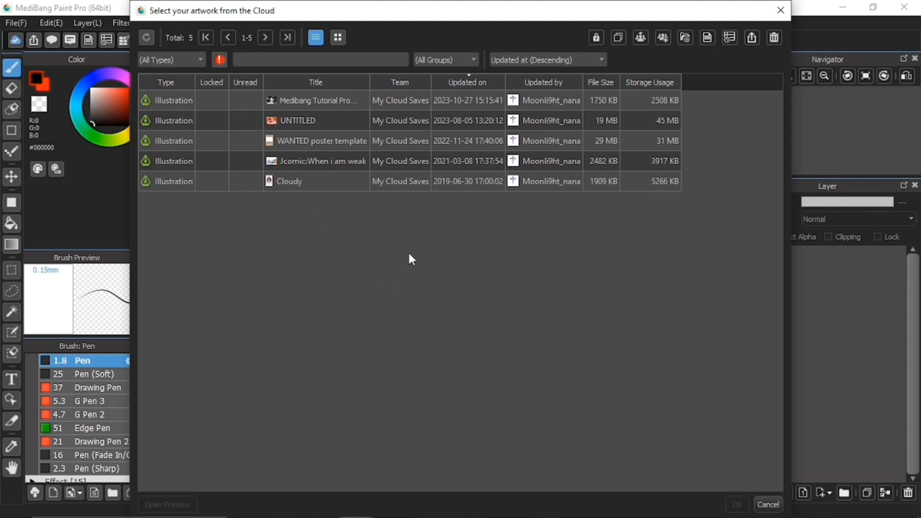
click(316, 99)
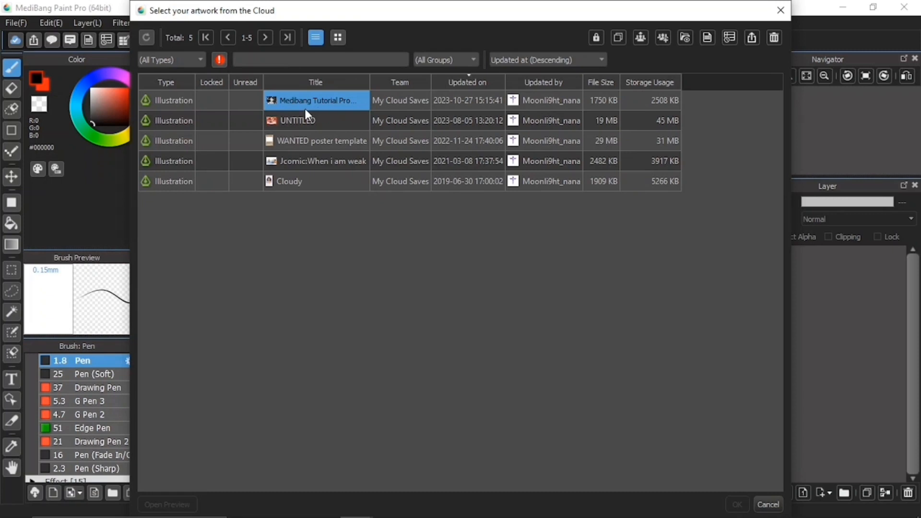
mouse_move(346, 110)
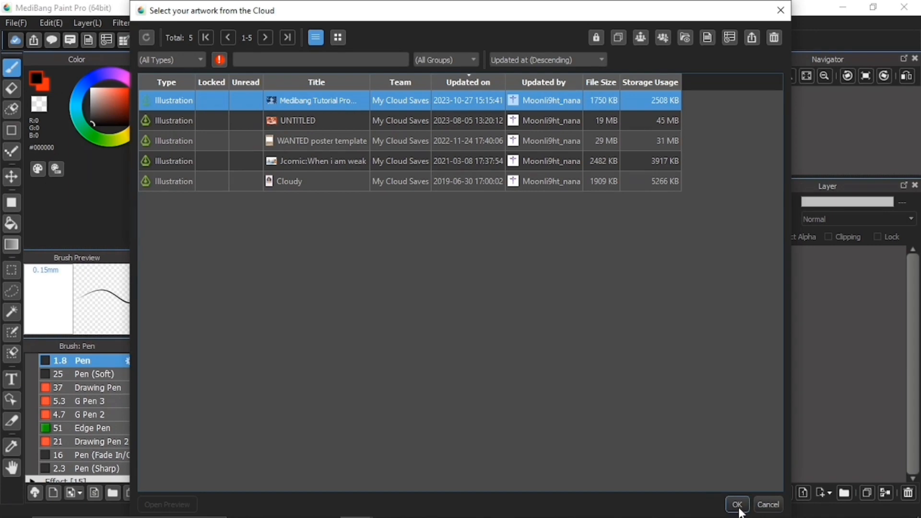
Confirm the choice so Medibang Tutorial Project downloads from the cloud.
click(737, 503)
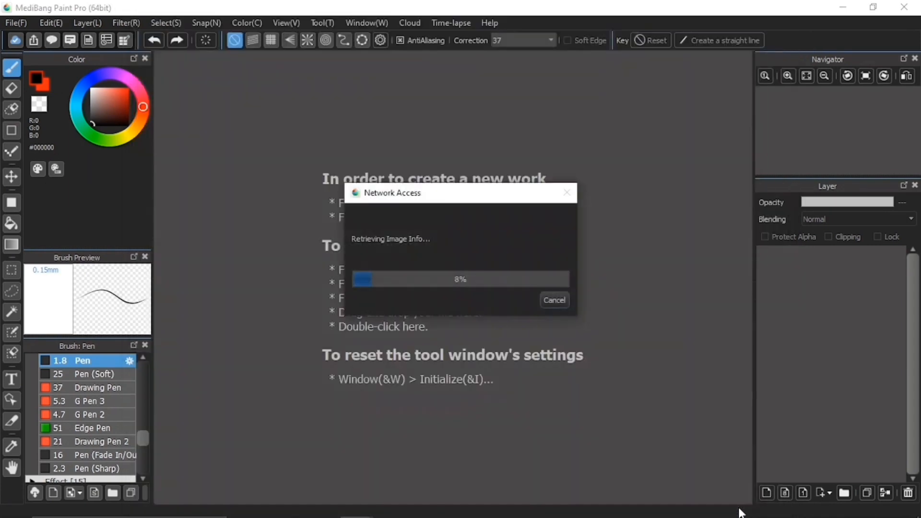
mouse_move(327, 227)
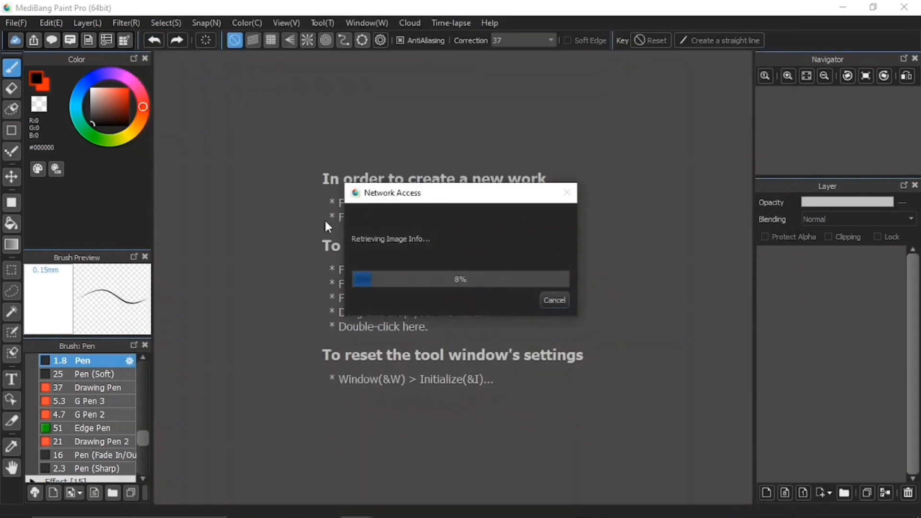
mouse_move(516, 373)
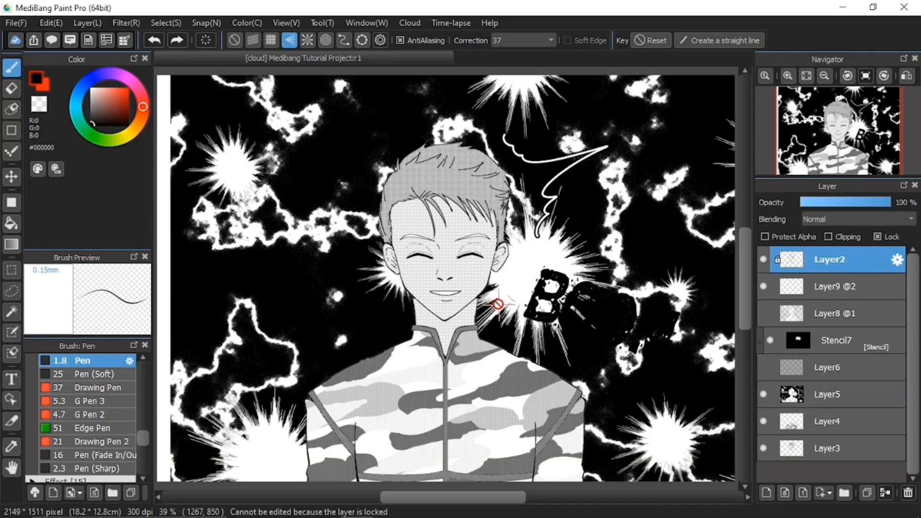
mouse_move(532, 352)
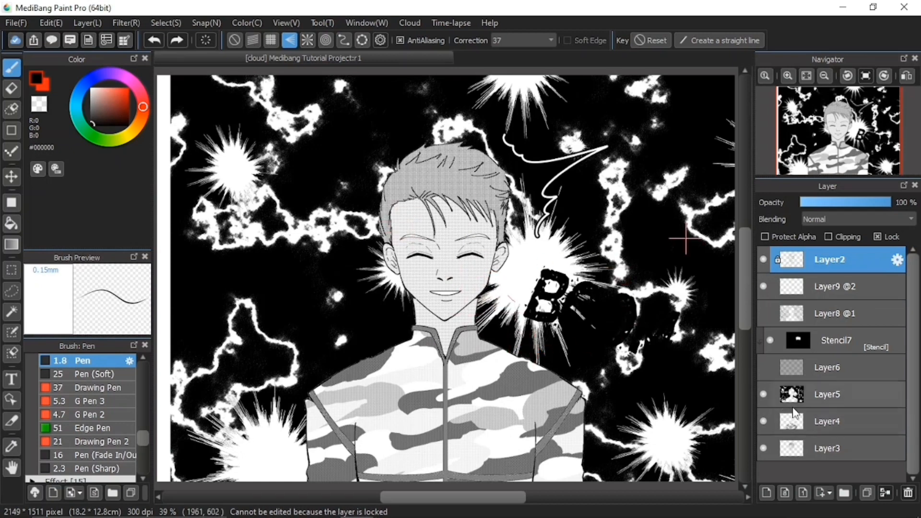
mouse_move(537, 325)
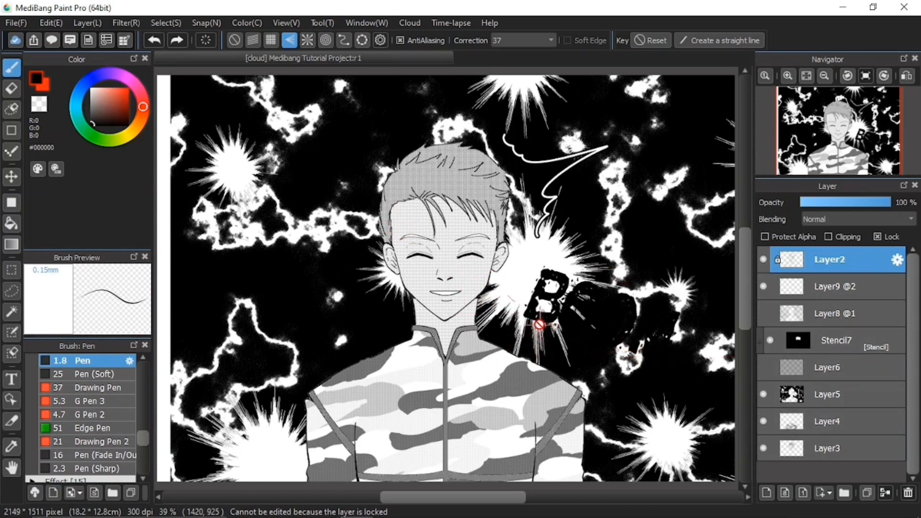
mouse_move(468, 294)
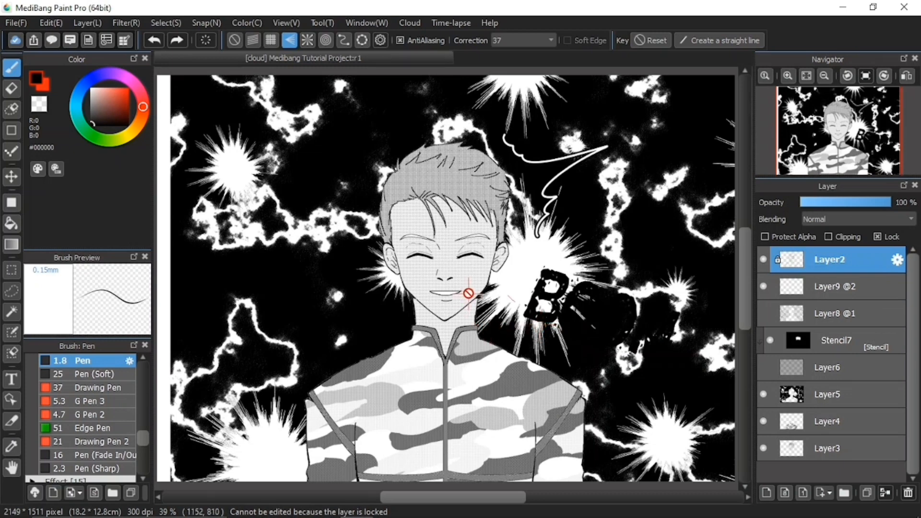
mouse_move(477, 294)
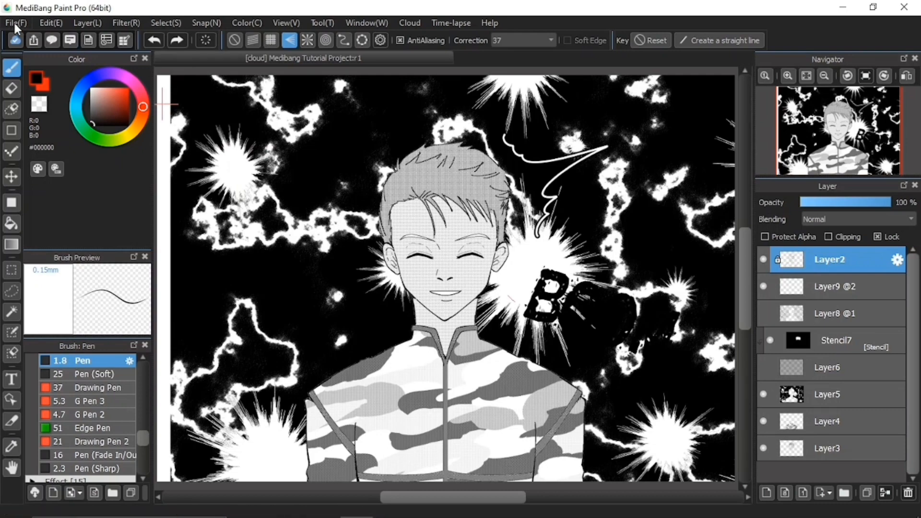
Bring up the File menu over the reopened Medibang Tutorial Project.
click(16, 22)
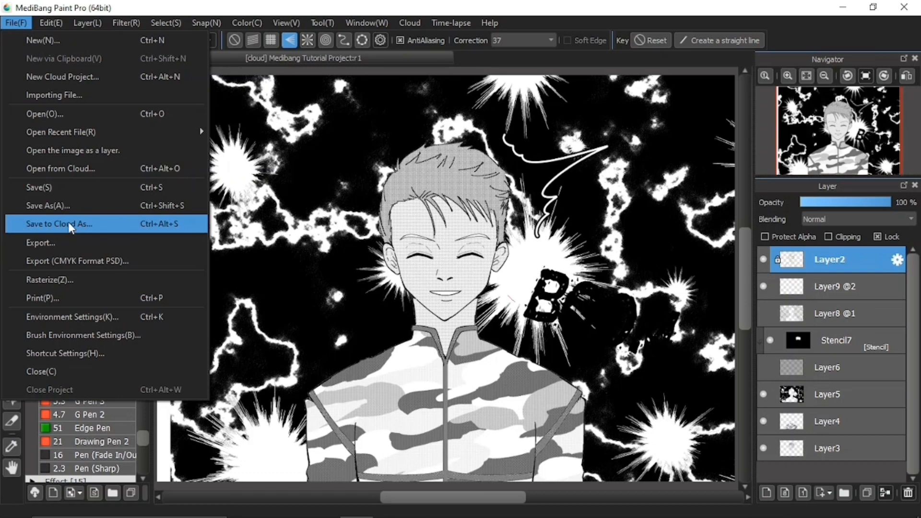
mouse_move(70, 168)
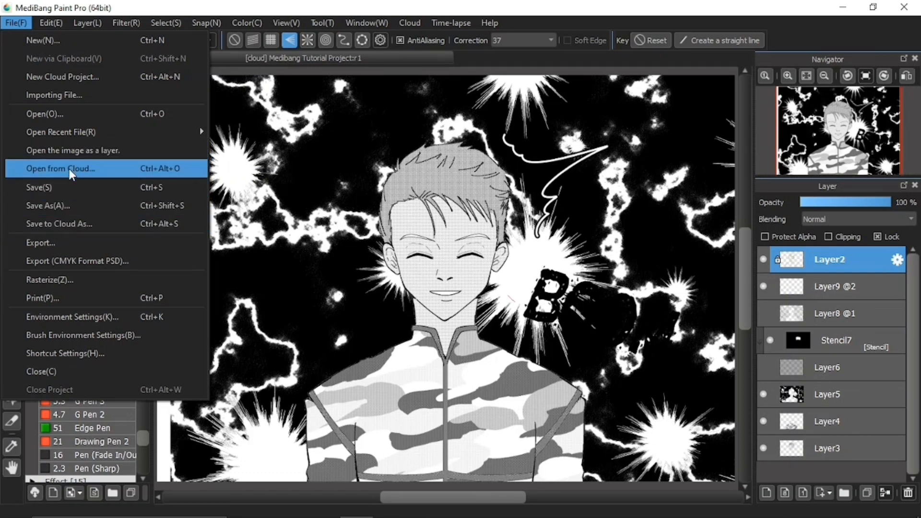
Choose Open from Cloud to browse the artworks saved in the cloud again.
click(61, 169)
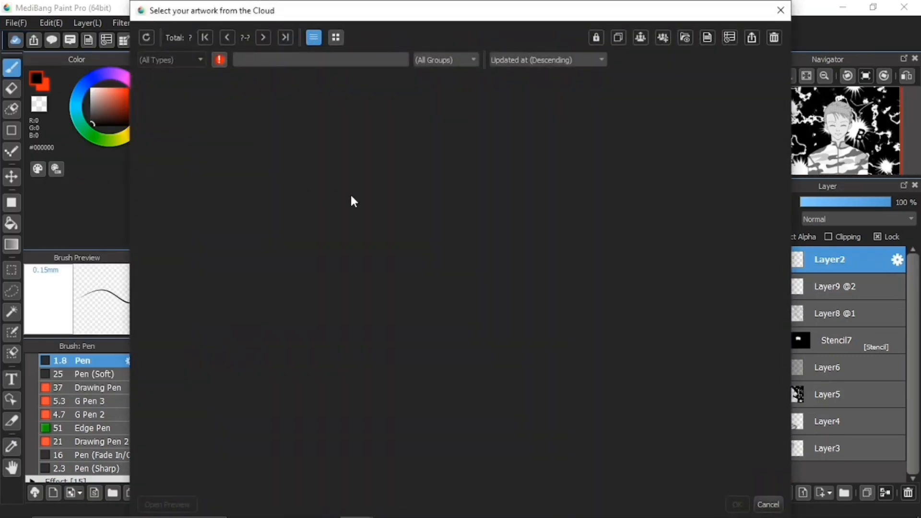
mouse_move(644, 265)
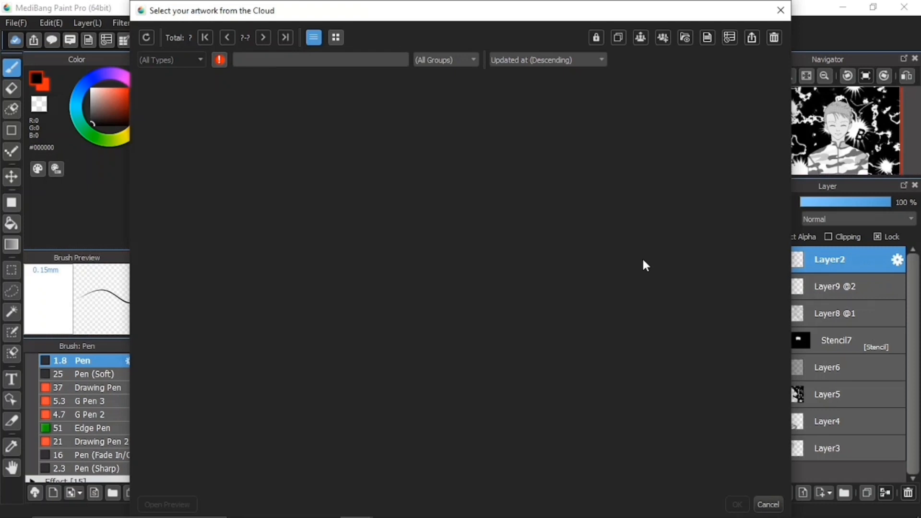
mouse_move(629, 178)
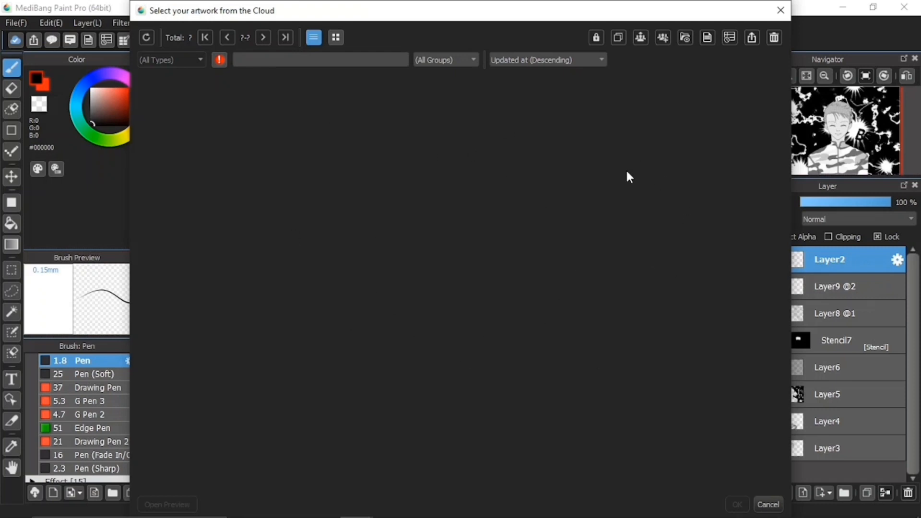
mouse_move(487, 152)
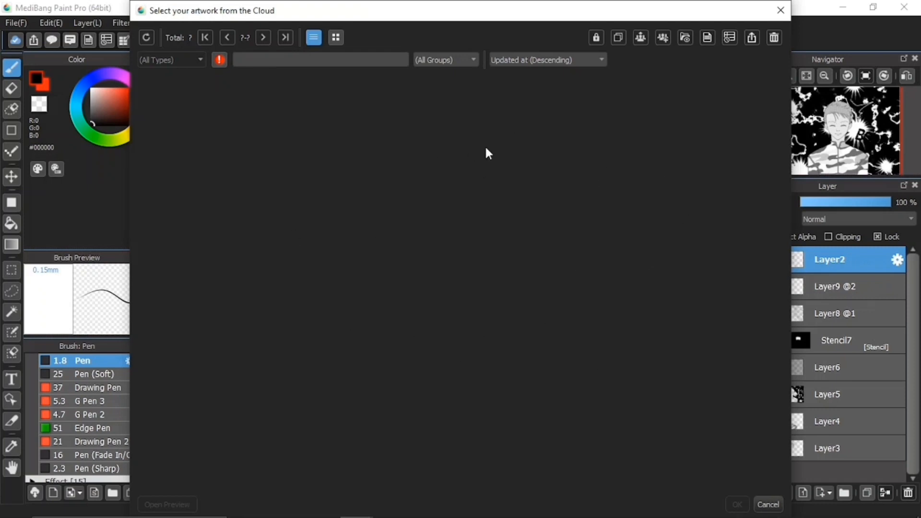
mouse_move(506, 289)
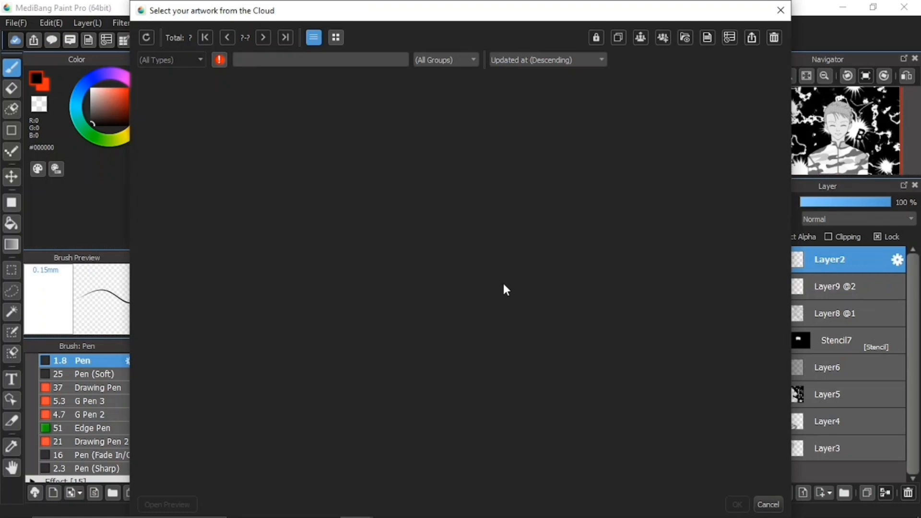
mouse_move(481, 318)
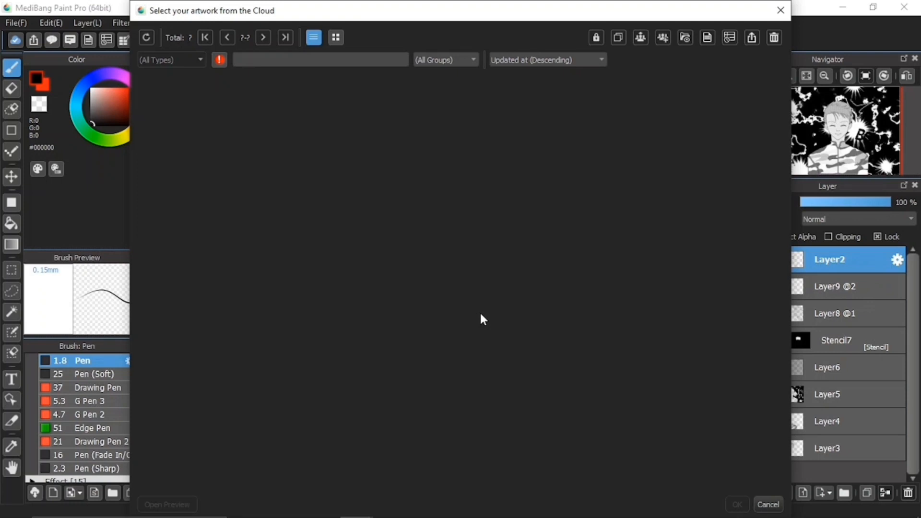
mouse_move(344, 55)
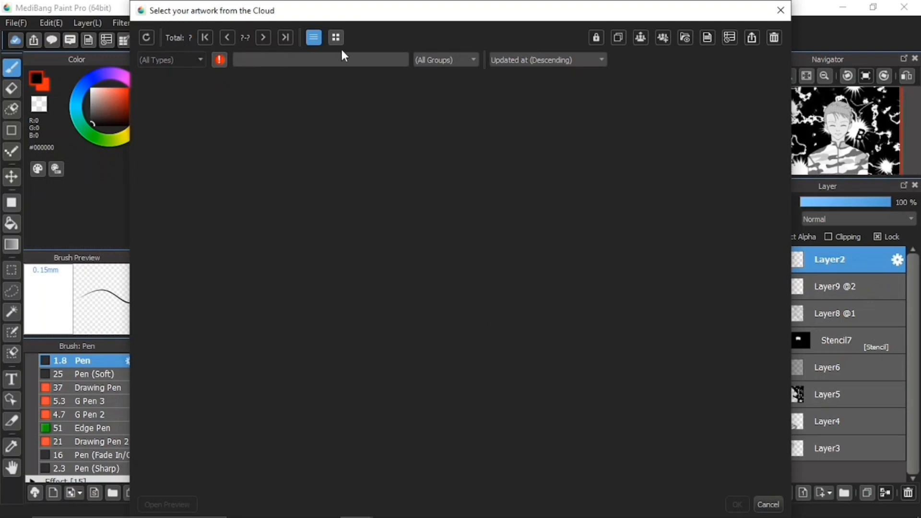
mouse_move(687, 61)
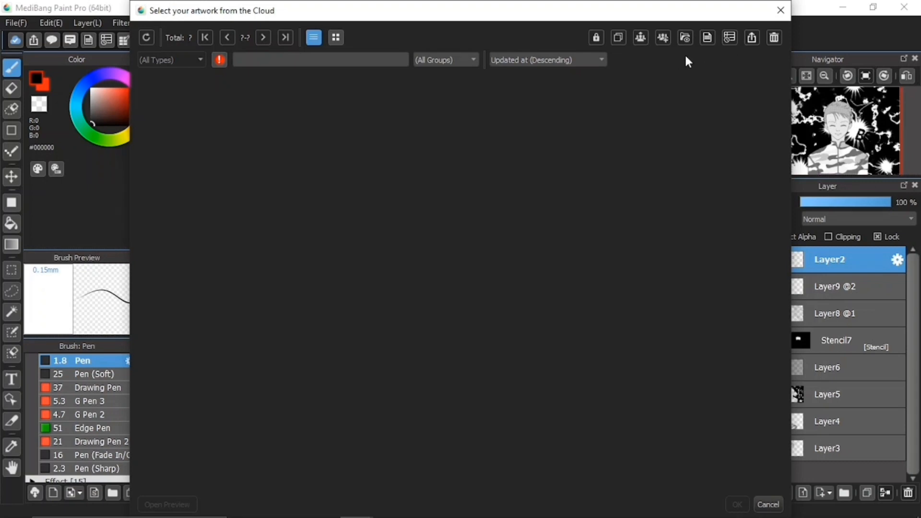
mouse_move(639, 78)
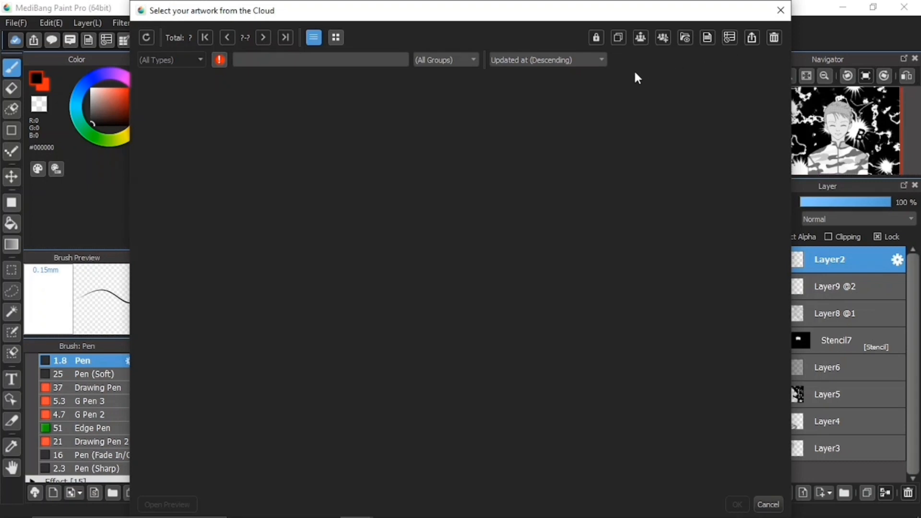
mouse_move(697, 84)
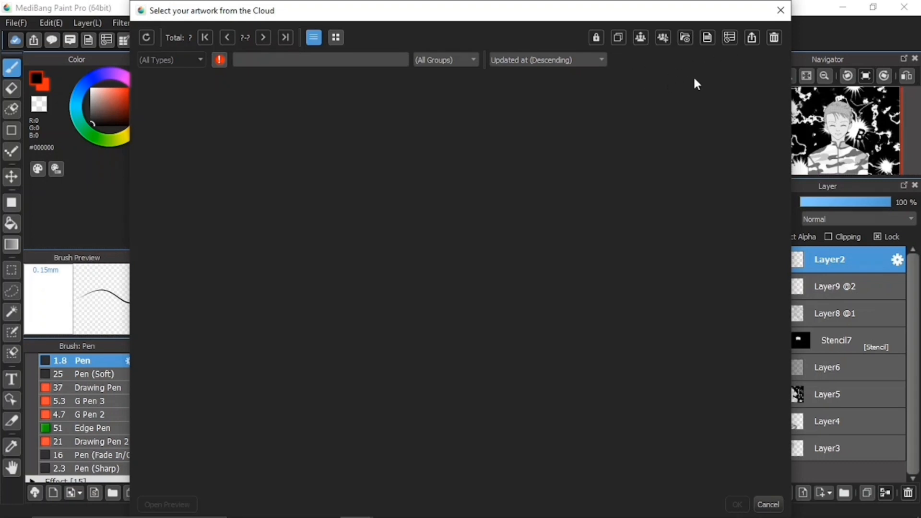
mouse_move(696, 48)
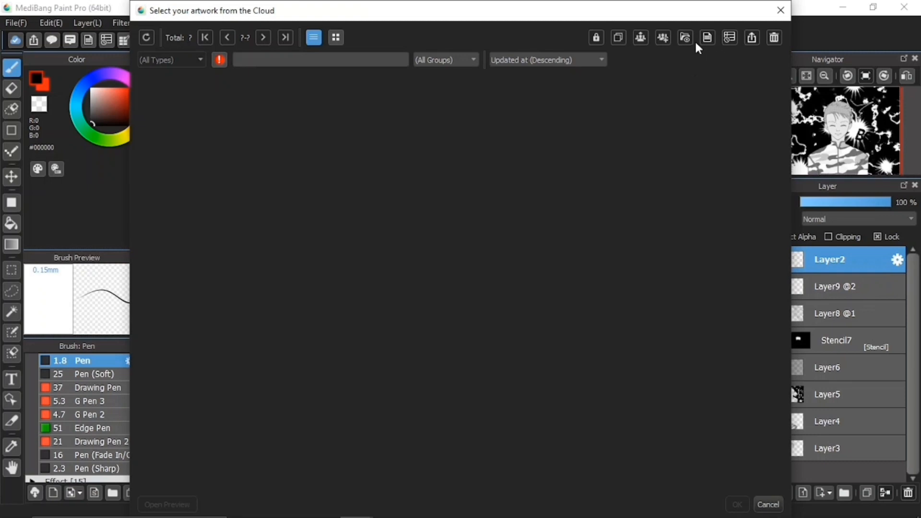
mouse_move(773, 37)
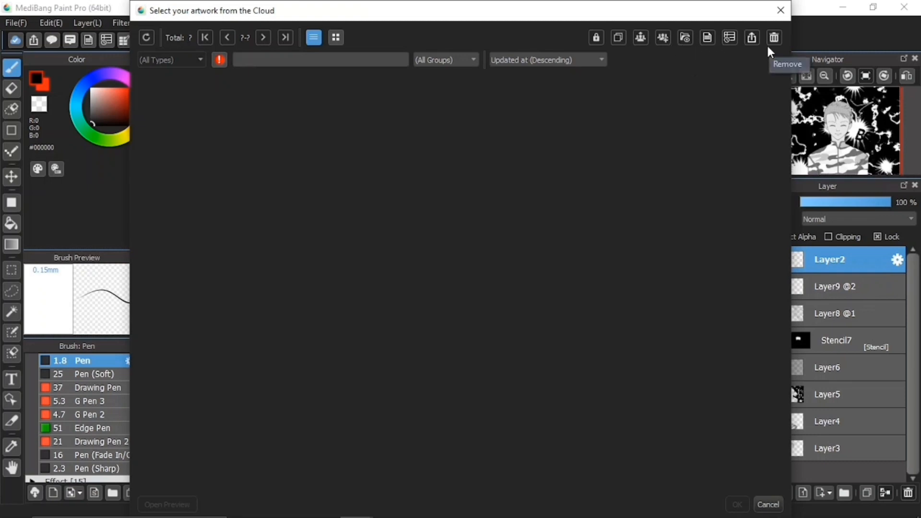
mouse_move(678, 59)
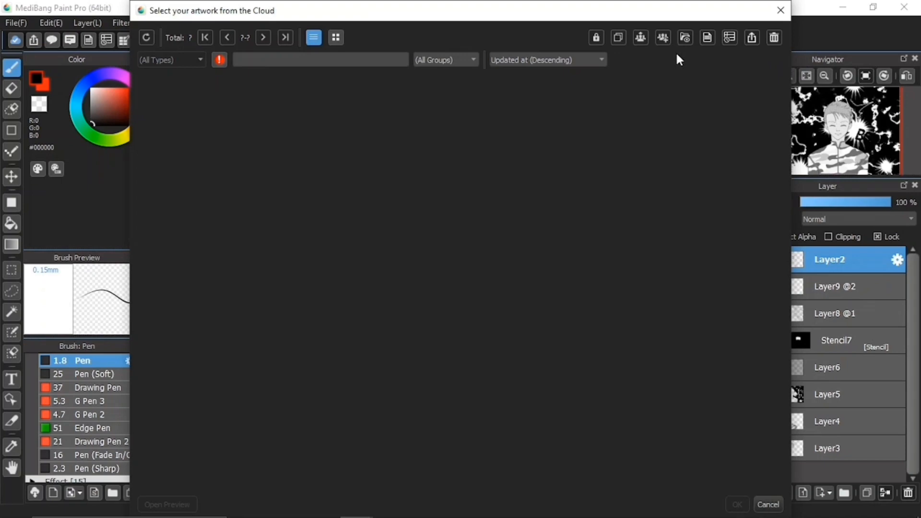
mouse_move(459, 250)
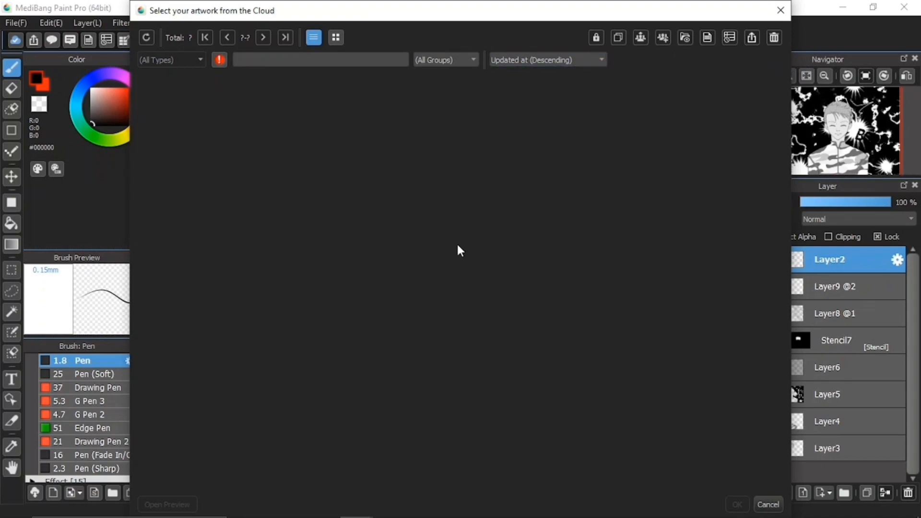
mouse_move(458, 210)
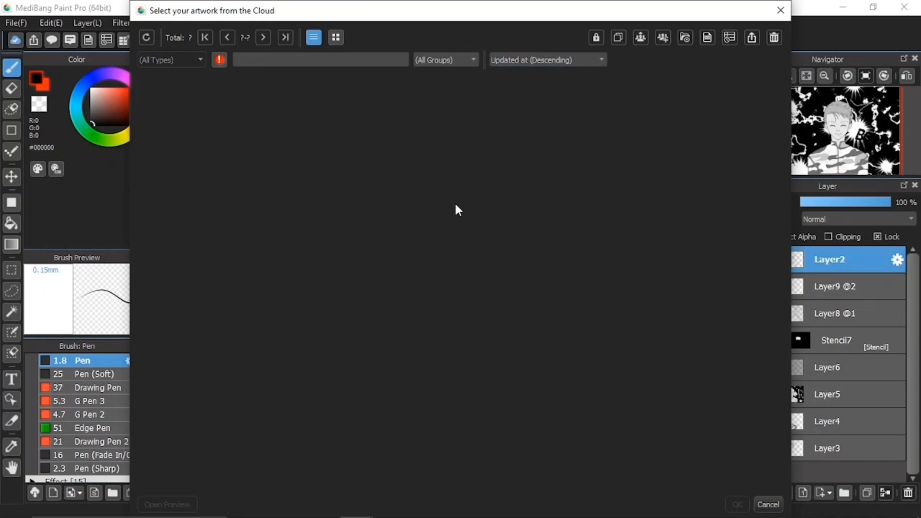